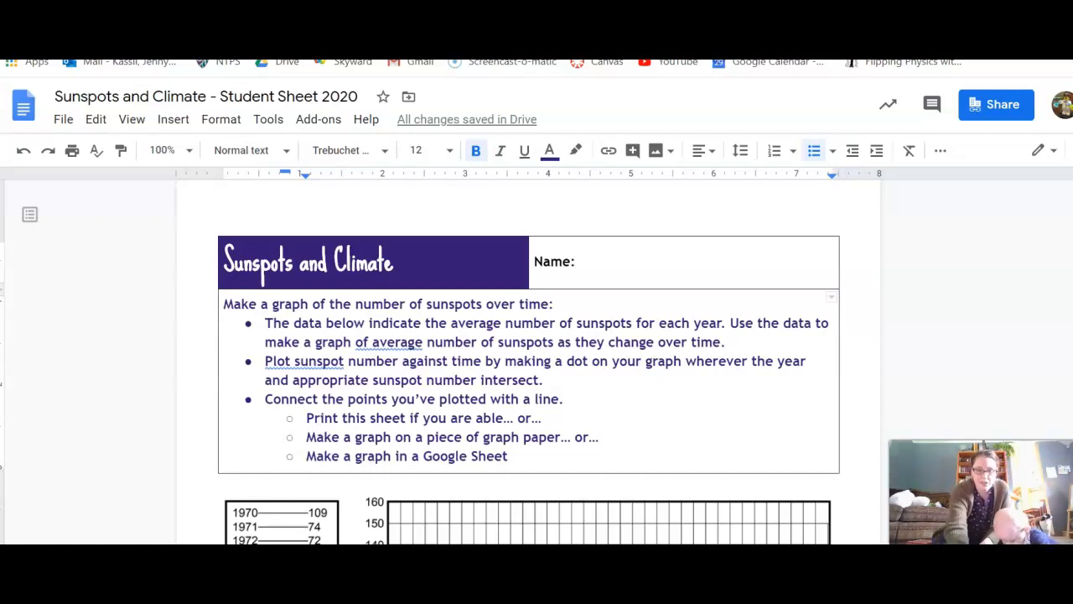
{"action": "mouse_move", "coordinate": [80, 497]}
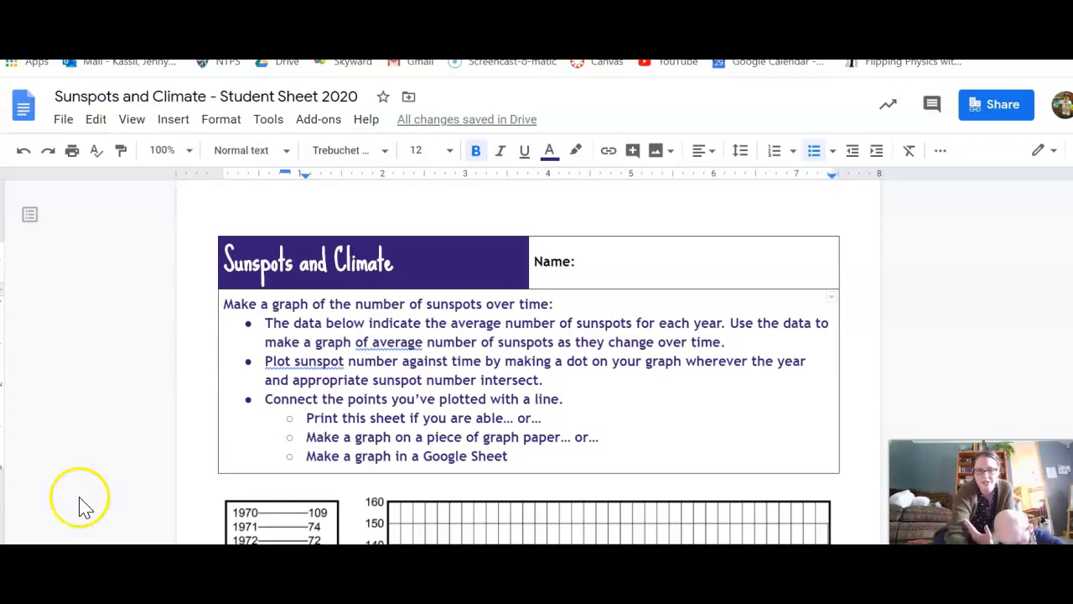
{"action": "mouse_move", "coordinate": [328, 455]}
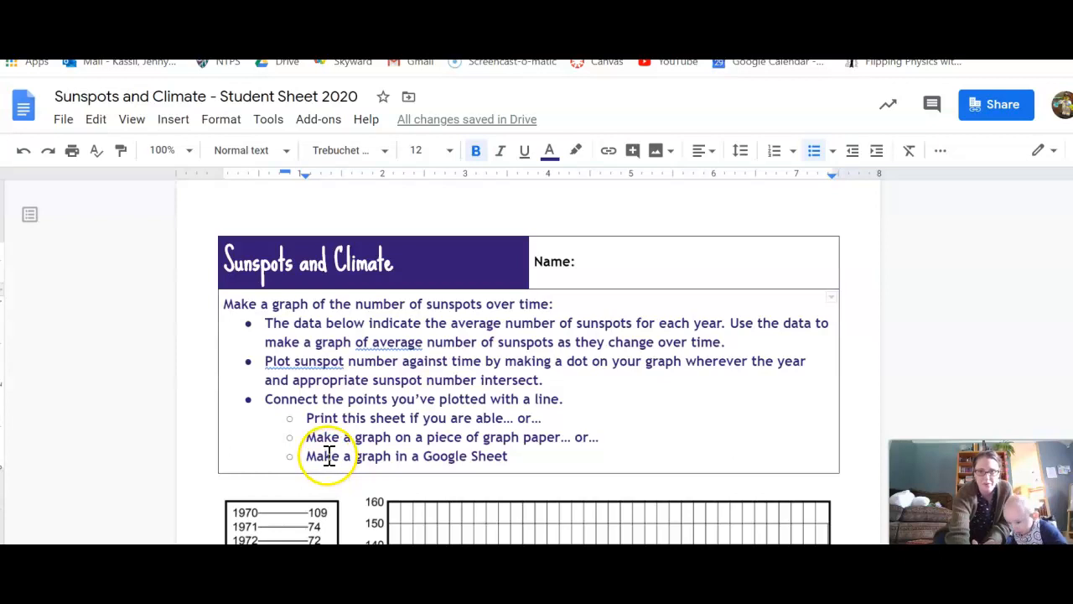
{"action": "mouse_move", "coordinate": [597, 380]}
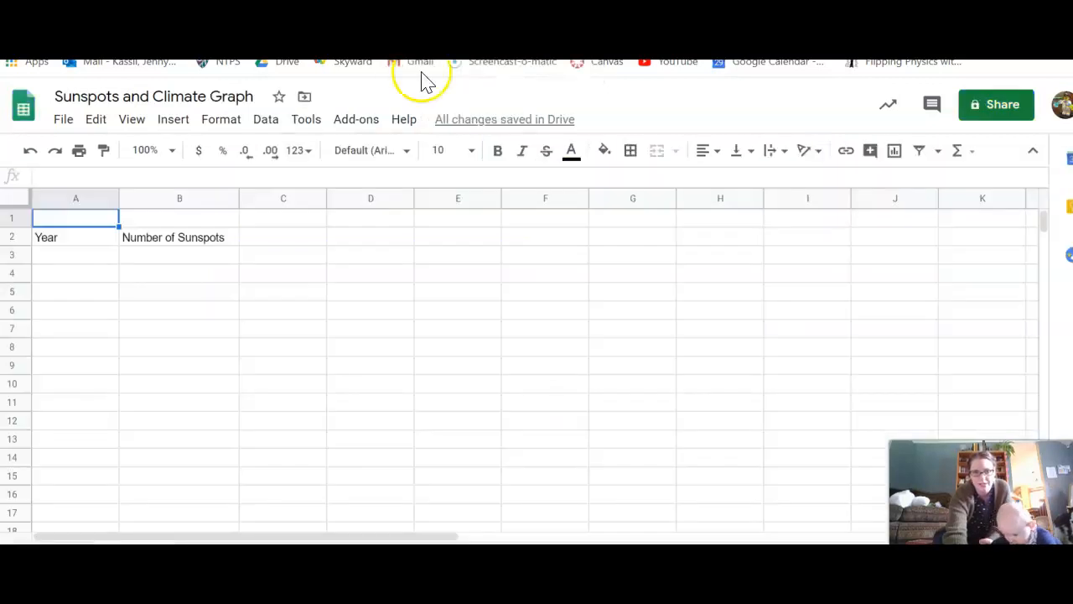
{"action": "mouse_move", "coordinate": [164, 268]}
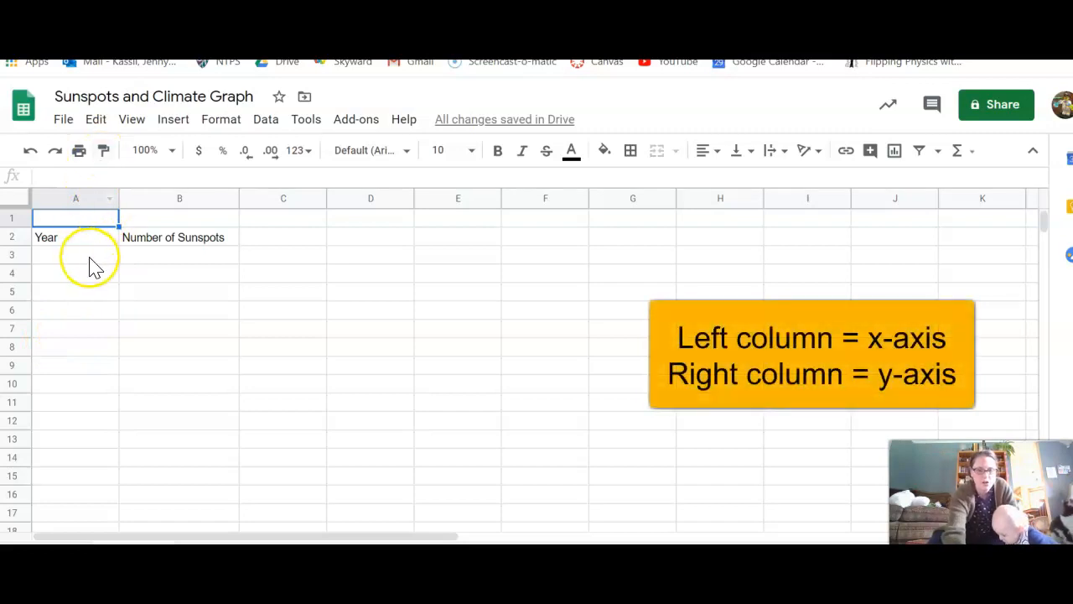
Enter X in A1 and Y in B1, then select columns A and B as the axes
{"action": "type", "text": "X"}
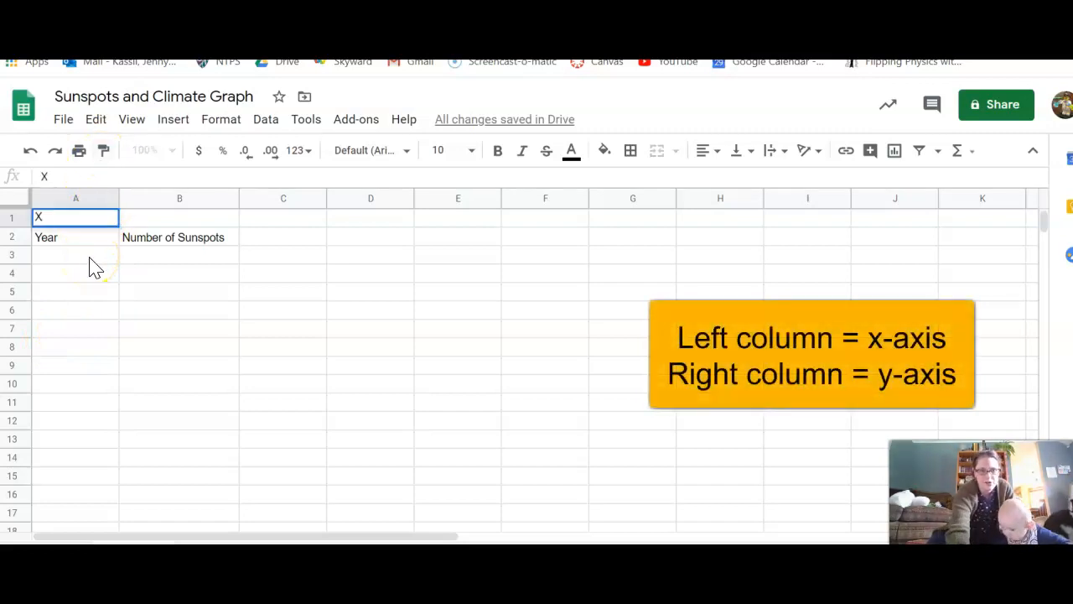
{"action": "left_click", "coordinate": [178, 218]}
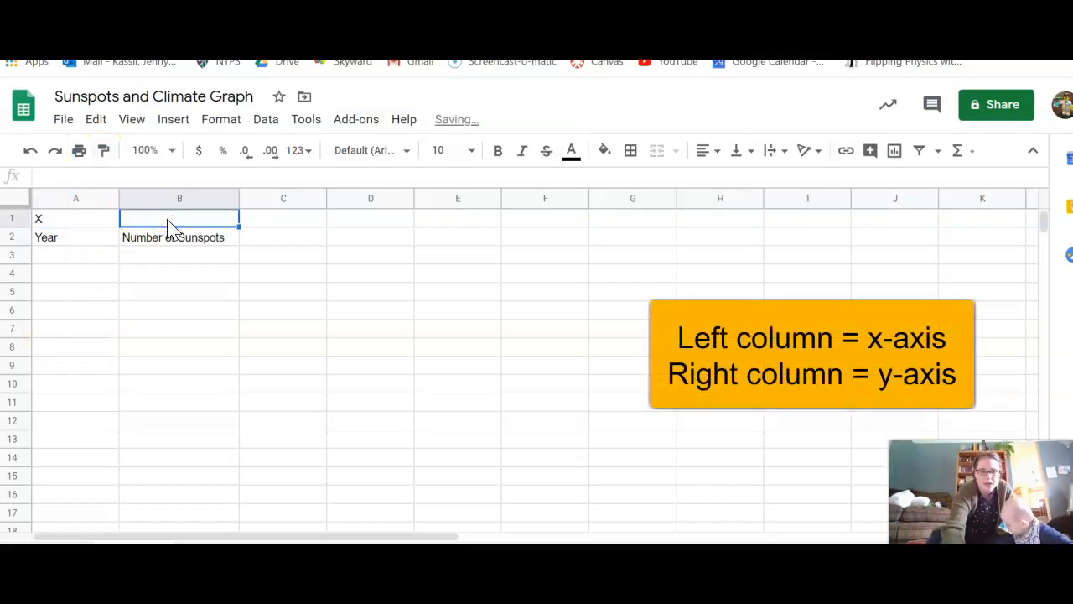
{"action": "type", "text": "Y"}
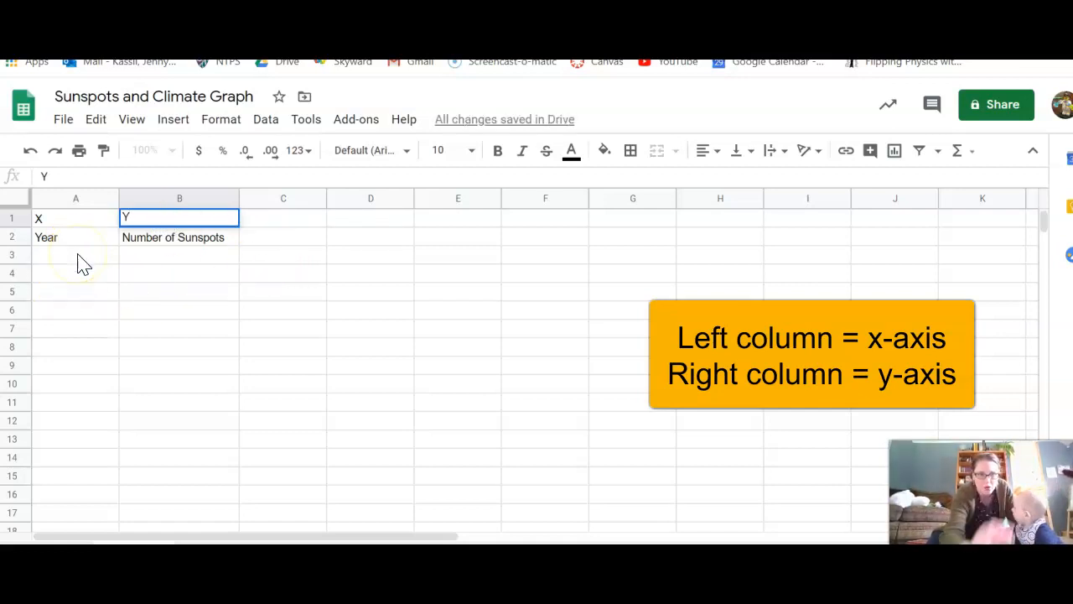
{"action": "left_click", "coordinate": [75, 198]}
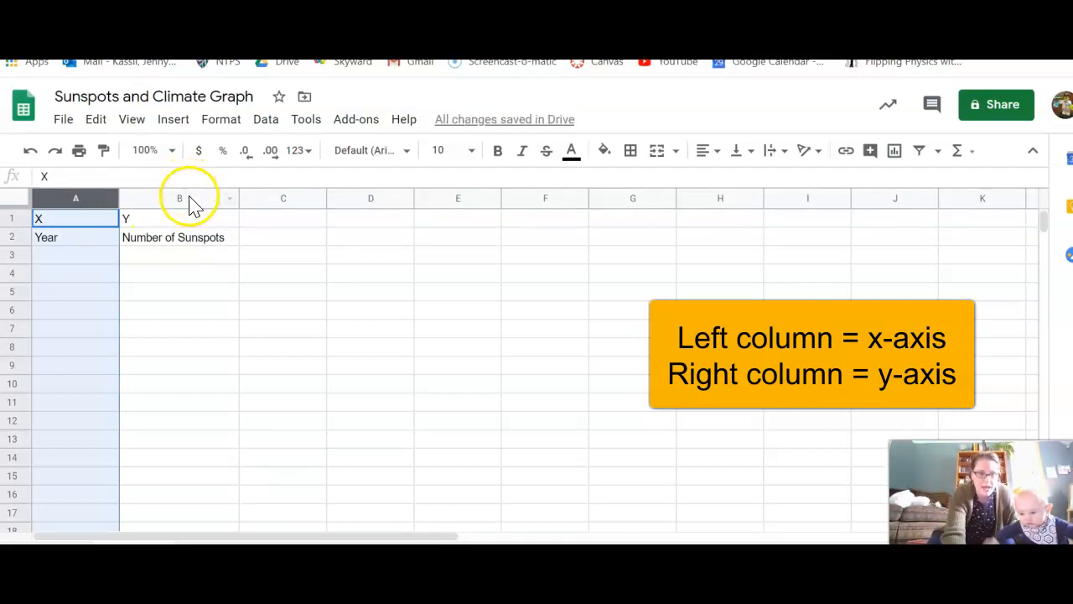
{"action": "left_click", "coordinate": [178, 197]}
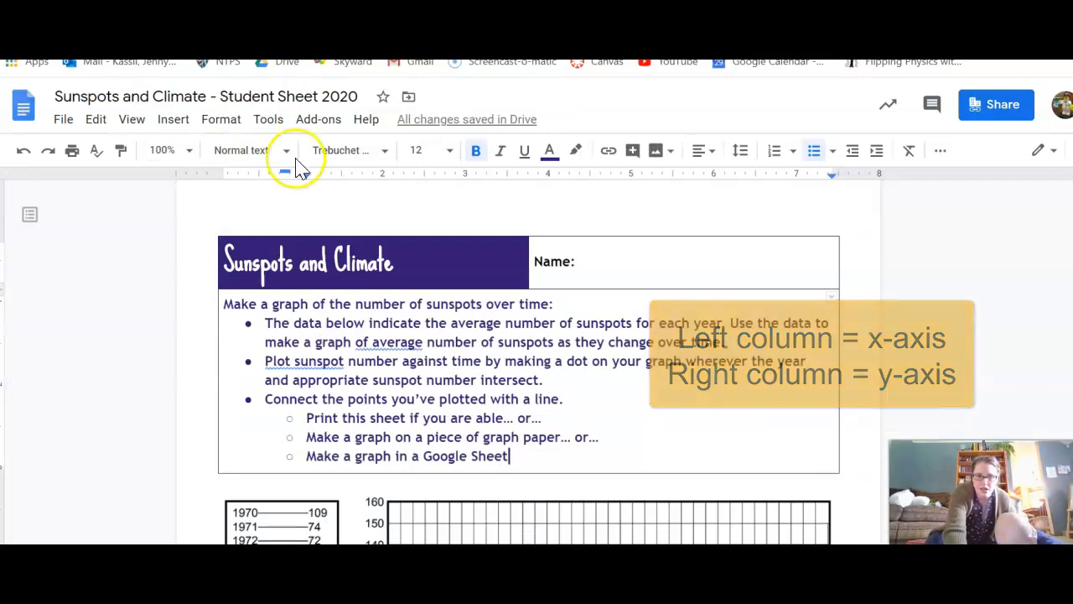
{"action": "scroll", "scroll_direction": "down", "scroll_amount": 3}
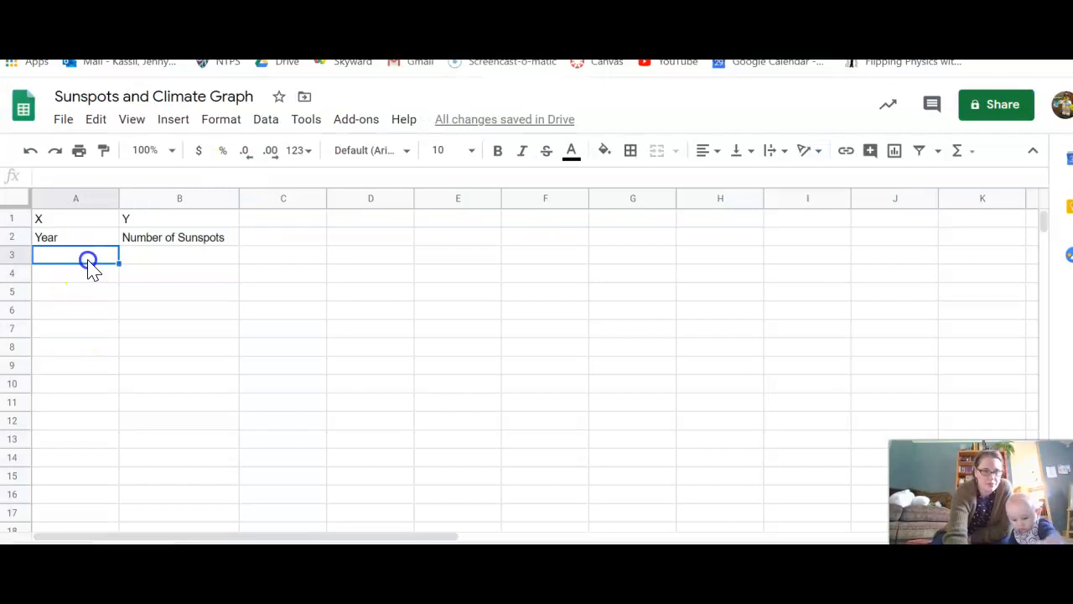
Enter years 1–6 in column A and counts 15, 35, 48, 5, 99, 47 in column B
{"action": "type", "text": "1"}
{"action": "left_click", "coordinate": [75, 347]}
{"action": "type", "text": "6"}
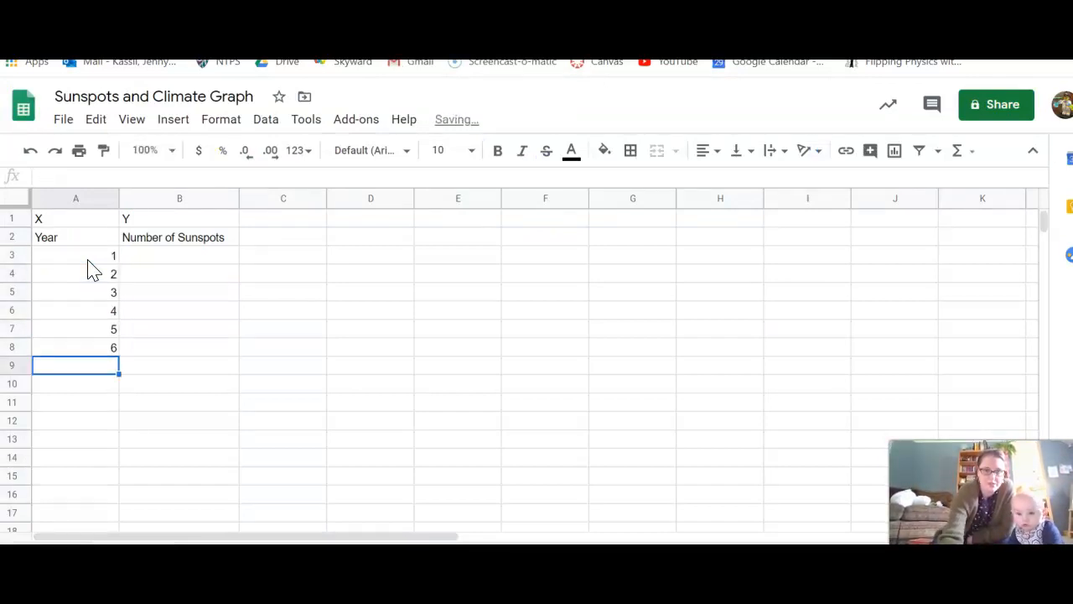
{"action": "left_click", "coordinate": [178, 255]}
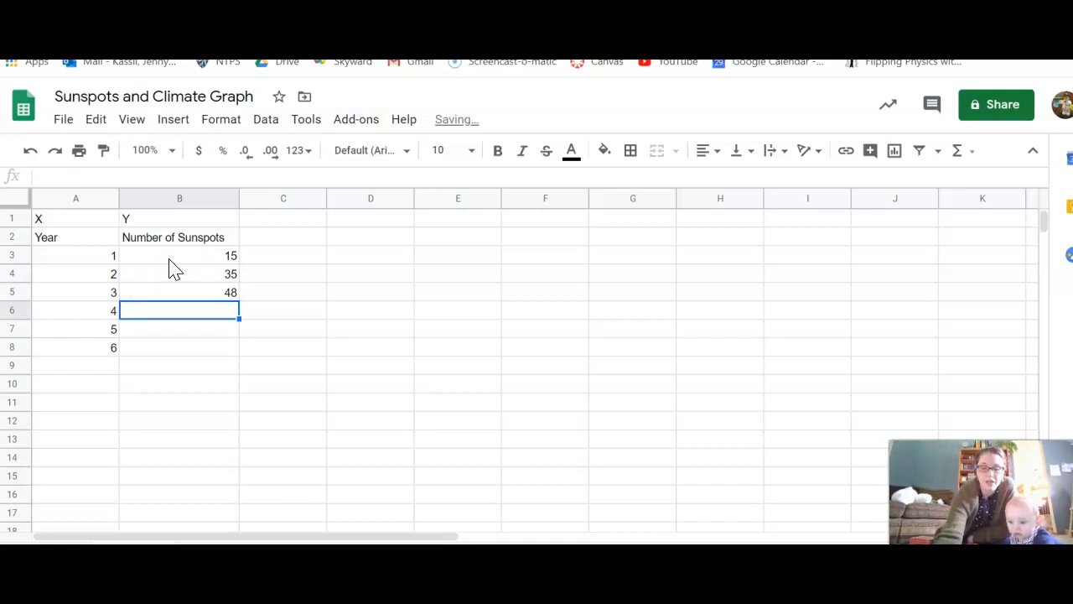
{"action": "type", "text": "99"}
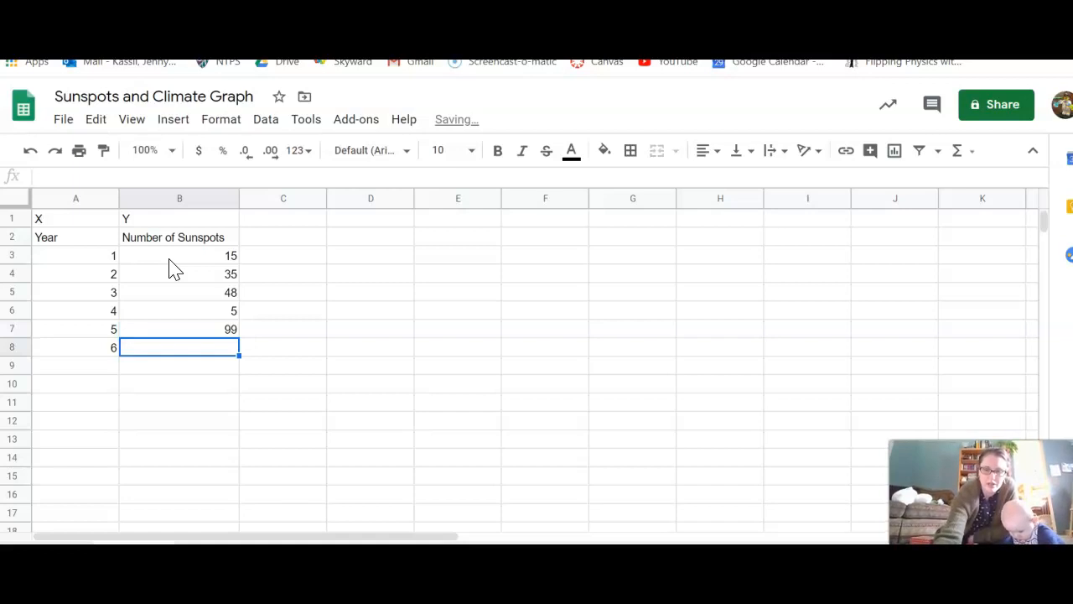
{"action": "type", "text": "47"}
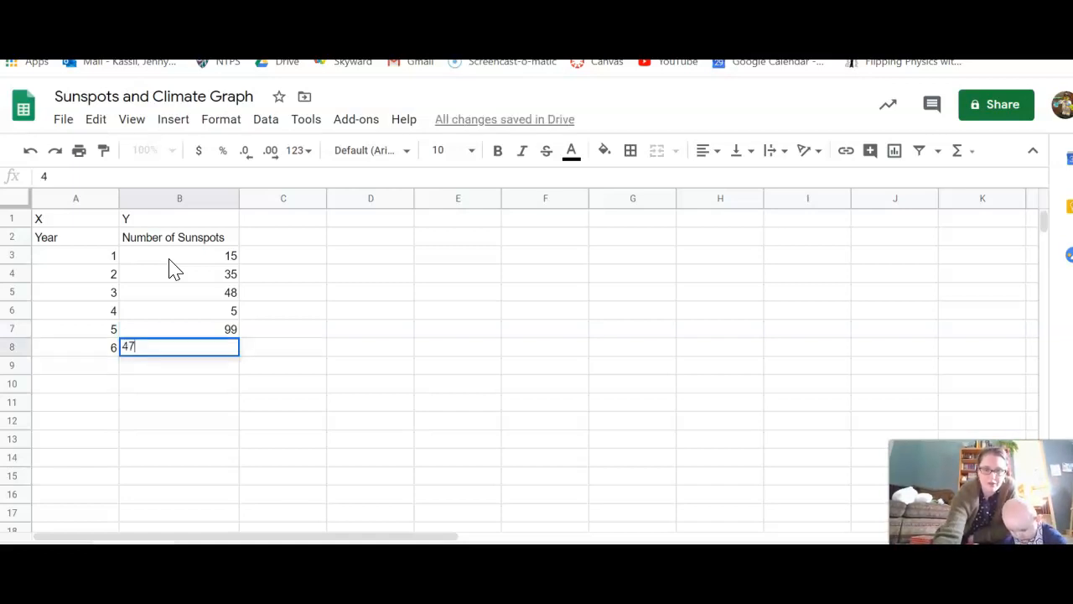
{"action": "key", "text": "Enter"}
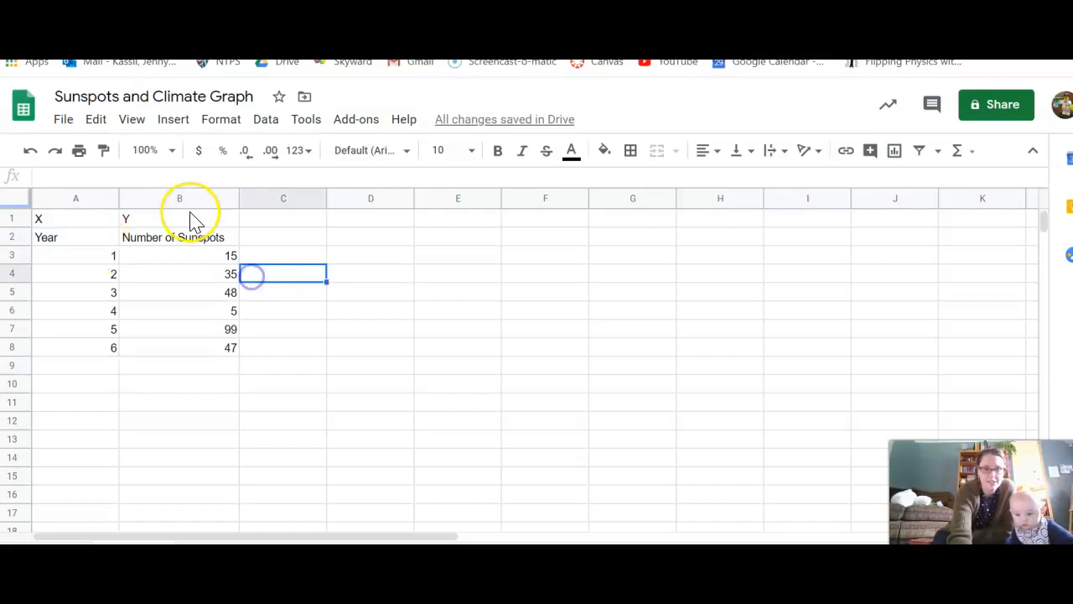
{"action": "mouse_move", "coordinate": [88, 227]}
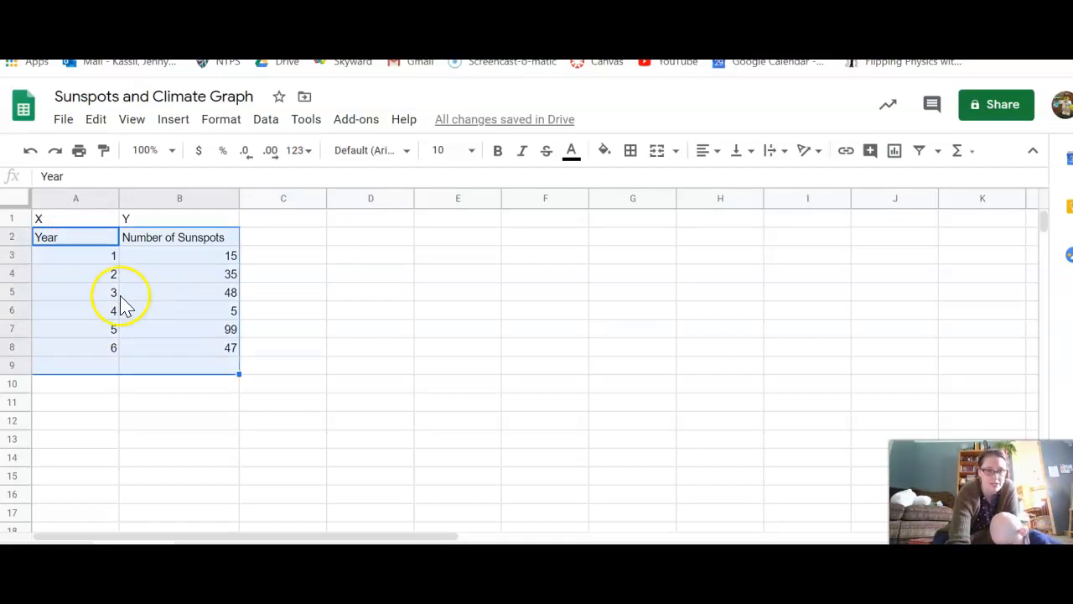
Select the Year and sunspot table A2:B8 and insert a chart from it
{"action": "left_click", "coordinate": [76, 236]}
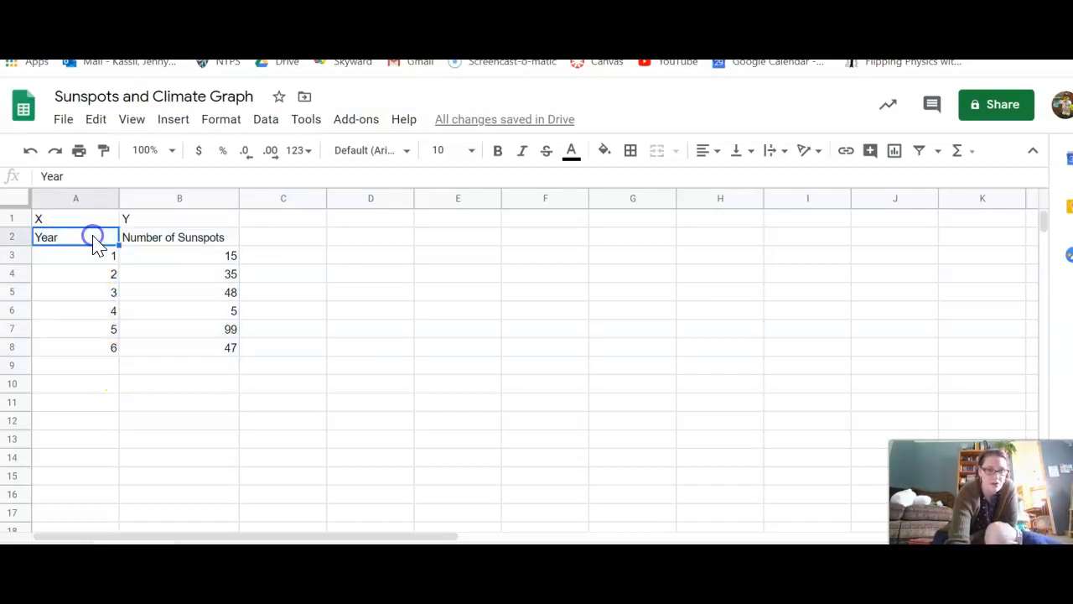
{"action": "left_click_drag", "start_coordinate": [92, 237], "coordinate": [201, 347]}
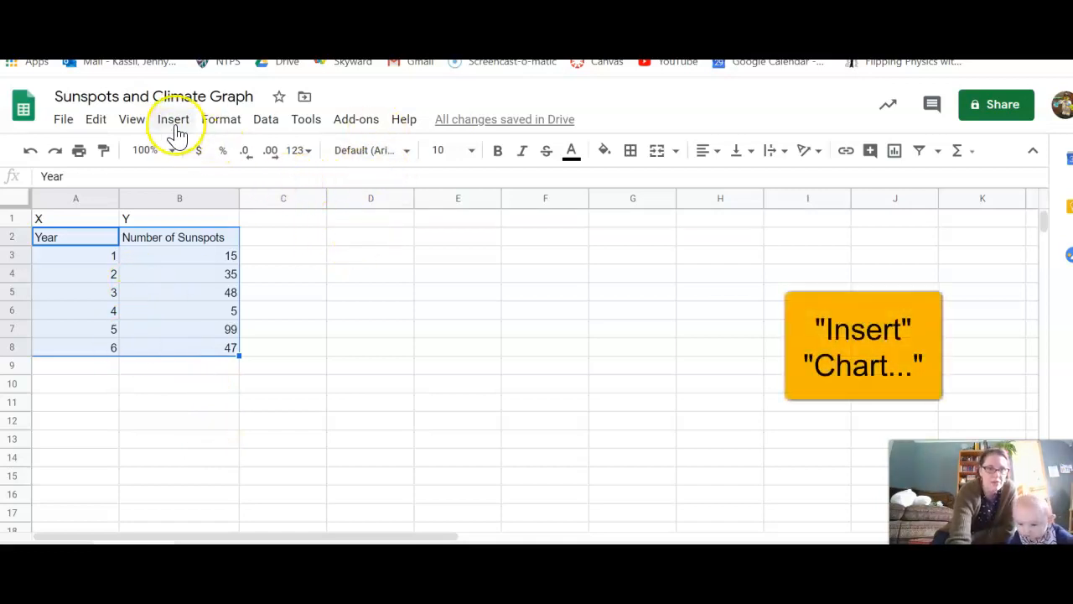
{"action": "left_click", "coordinate": [172, 119]}
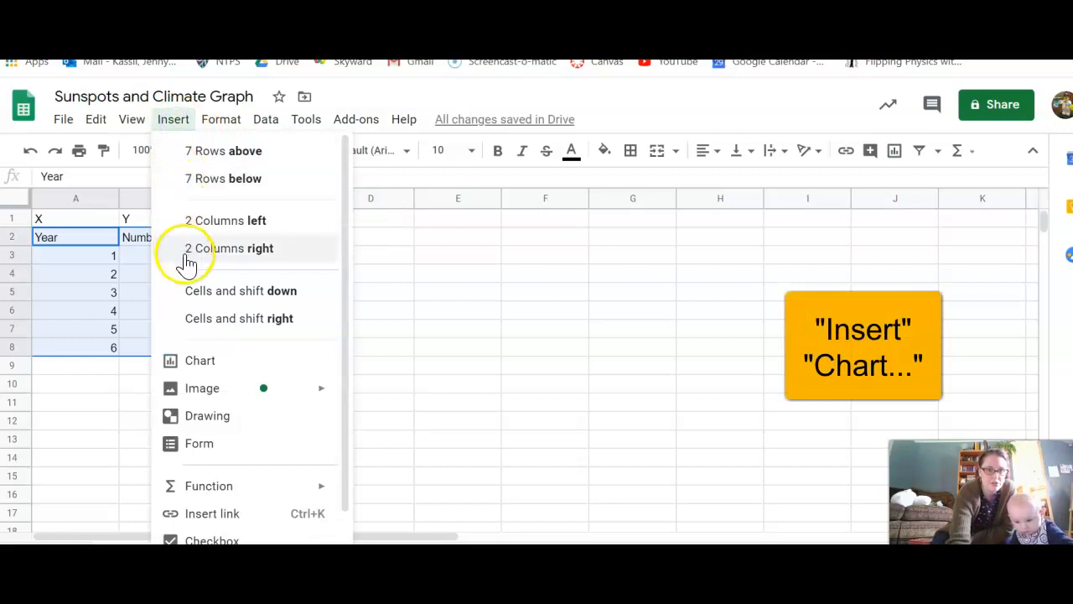
{"action": "left_click", "coordinate": [209, 359]}
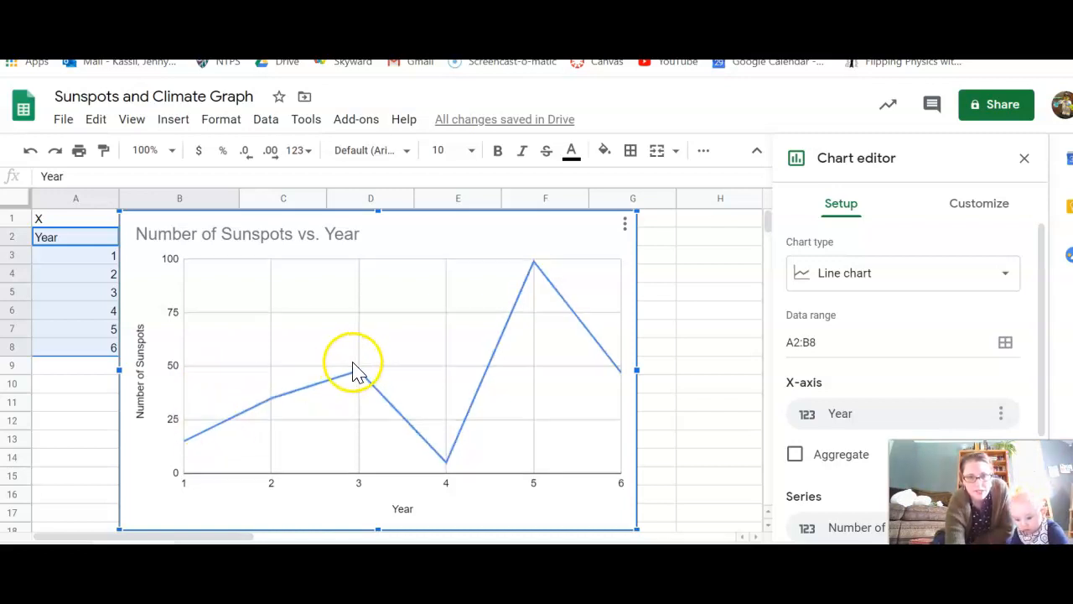
{"action": "mouse_move", "coordinate": [445, 461]}
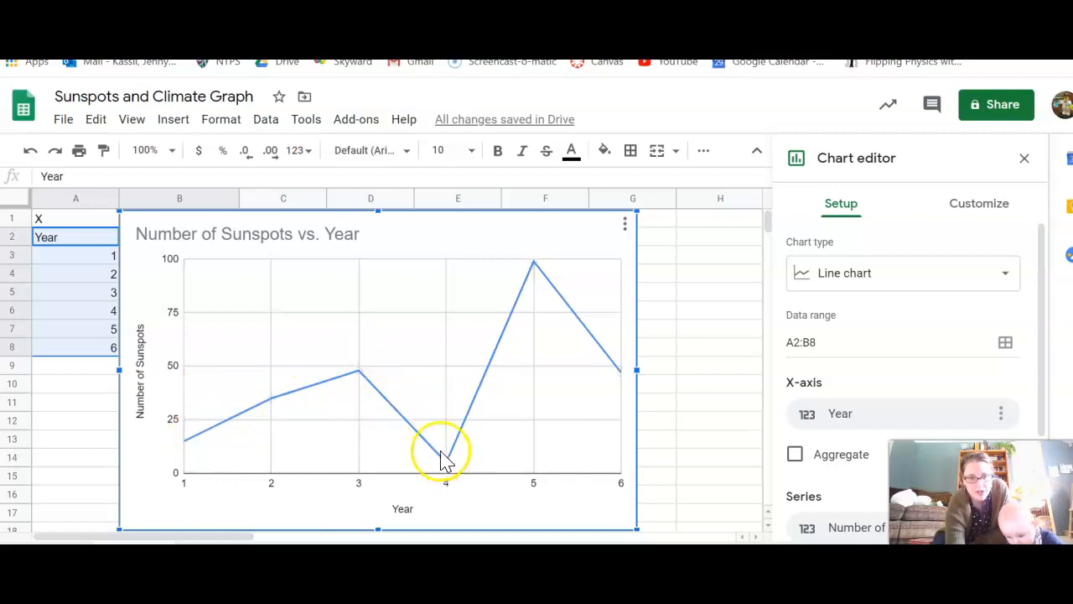
{"action": "mouse_move", "coordinate": [239, 436]}
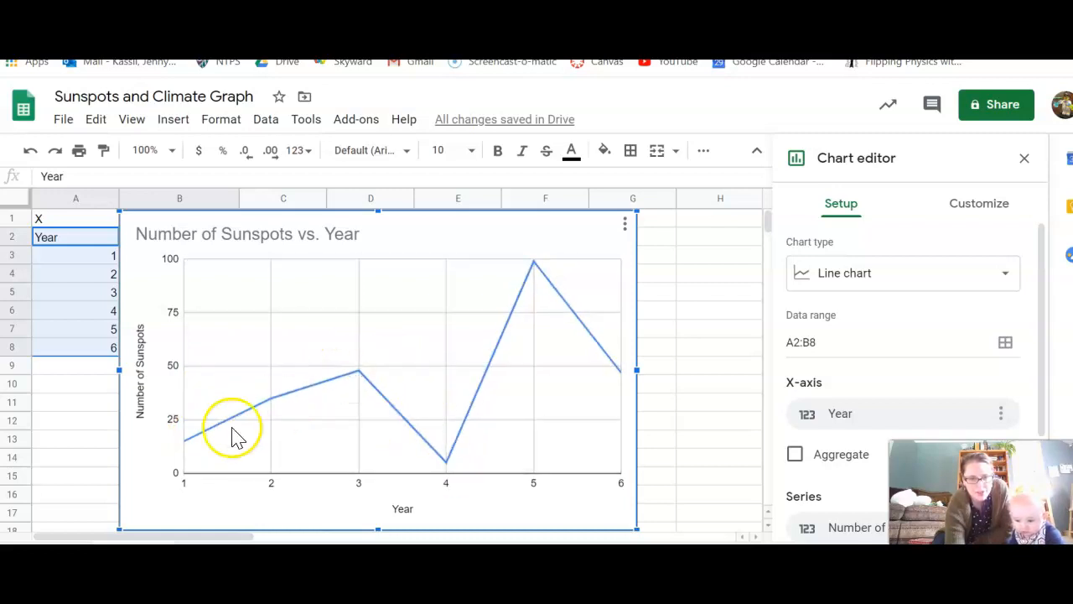
{"action": "mouse_move", "coordinate": [393, 389]}
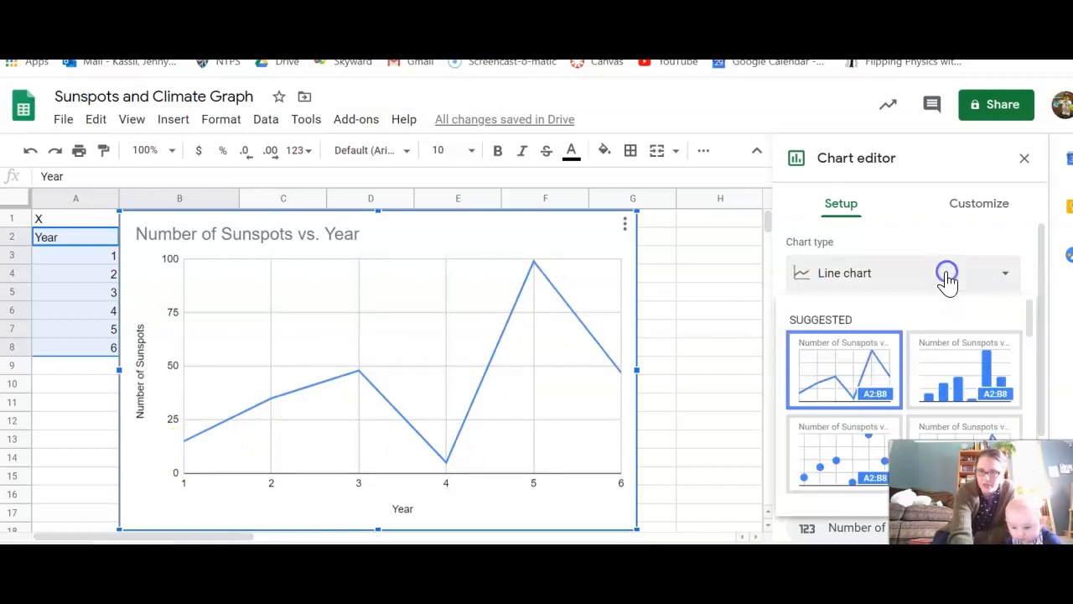
{"action": "mouse_move", "coordinate": [884, 275]}
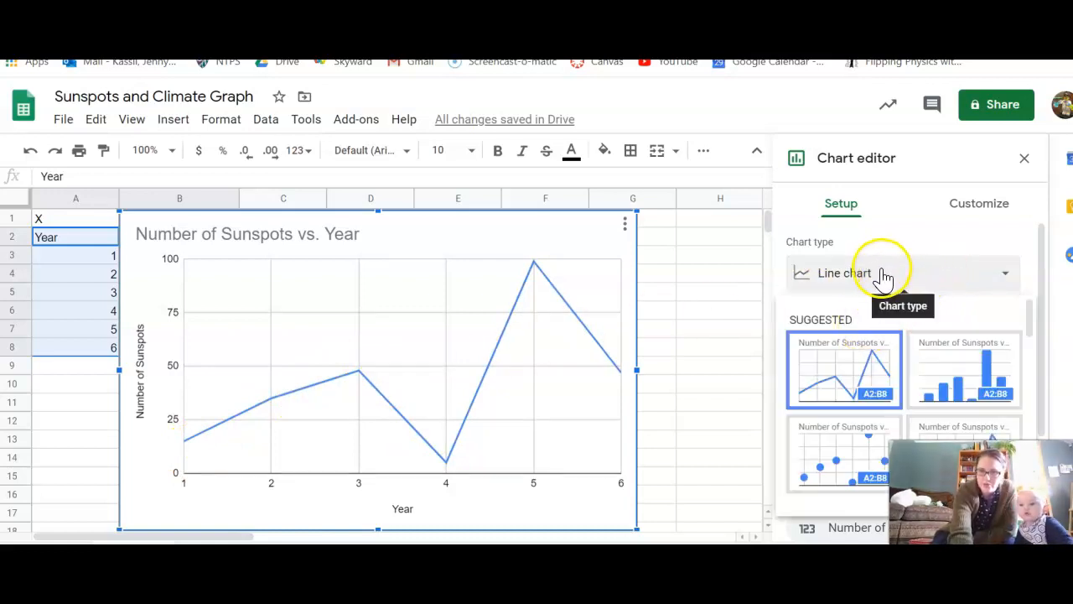
{"action": "mouse_move", "coordinate": [851, 276]}
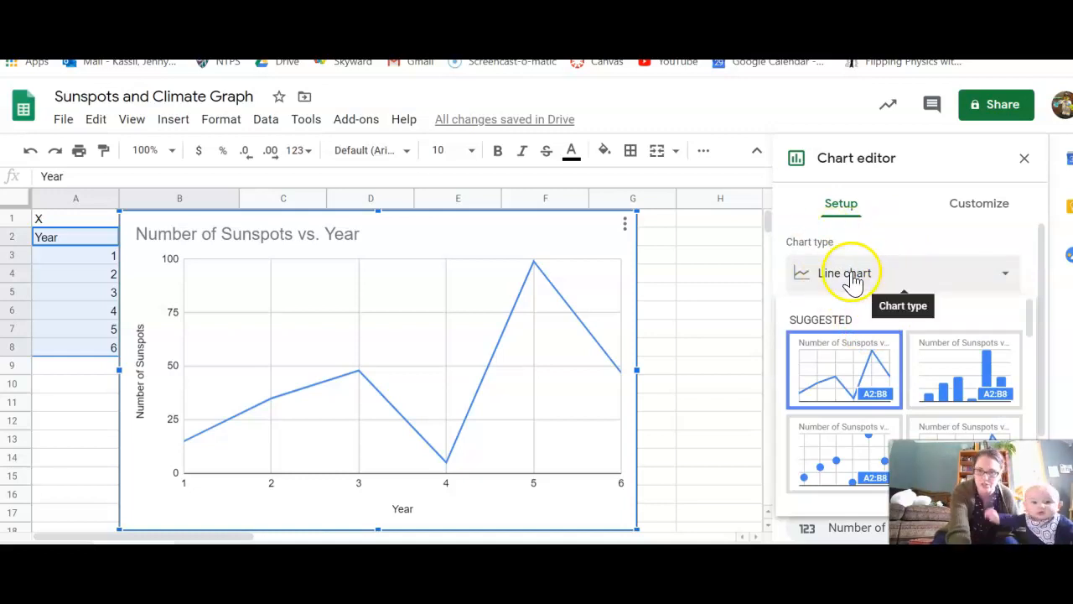
{"action": "mouse_move", "coordinate": [624, 226]}
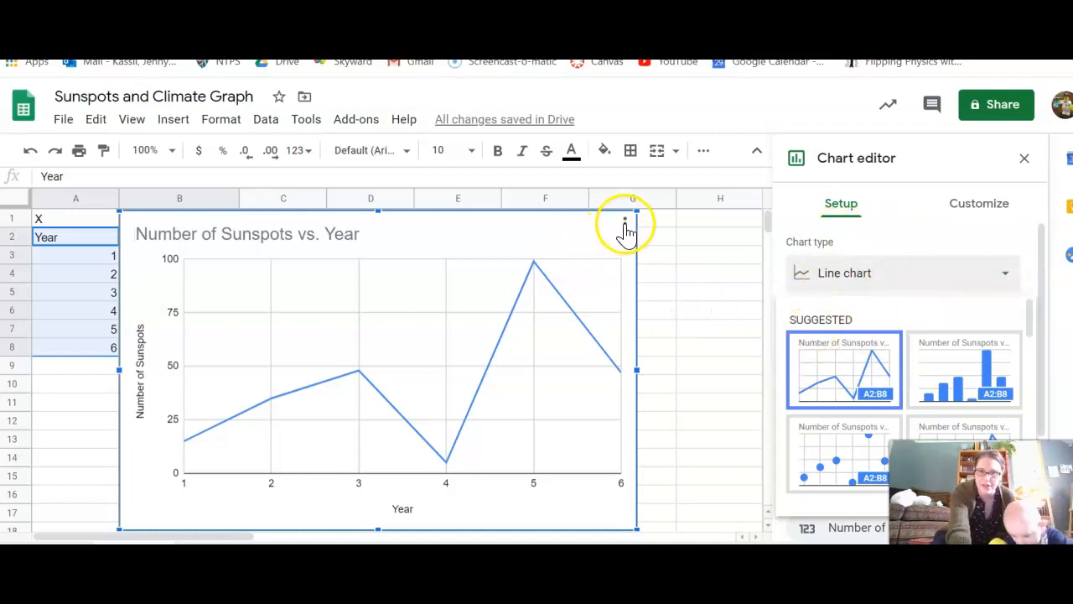
Show the line chart's action menu for editing, downloading or copying
{"action": "left_click", "coordinate": [625, 222]}
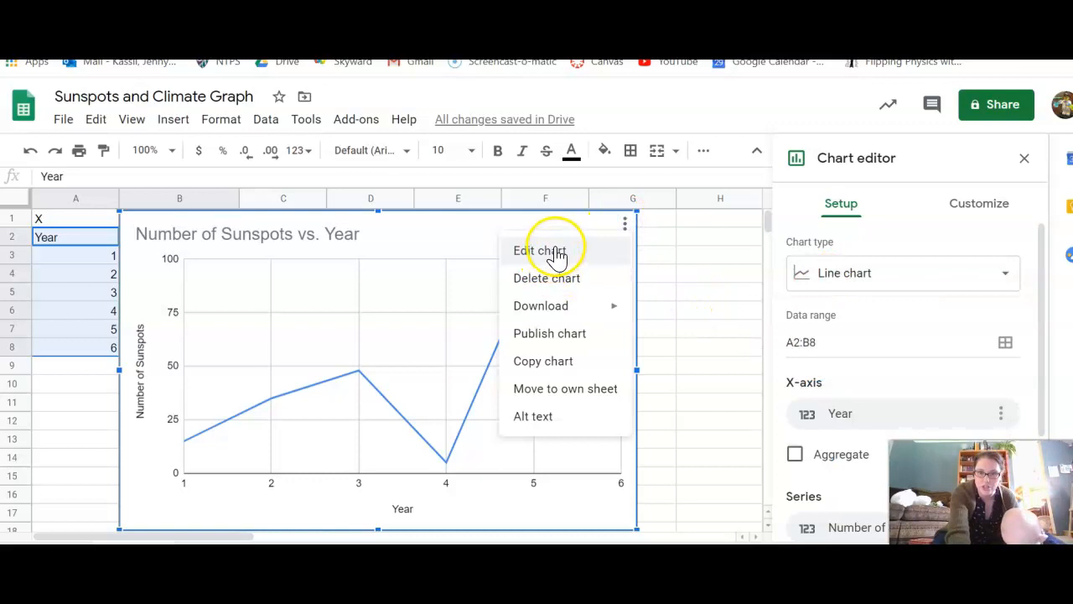
{"action": "mouse_move", "coordinate": [567, 258]}
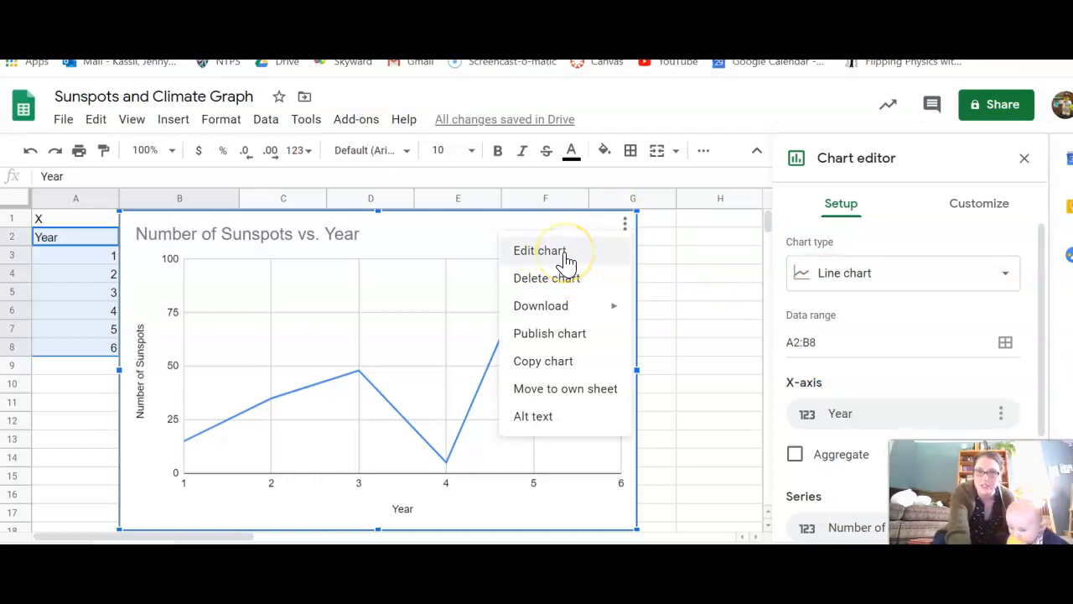
{"action": "mouse_move", "coordinate": [434, 254]}
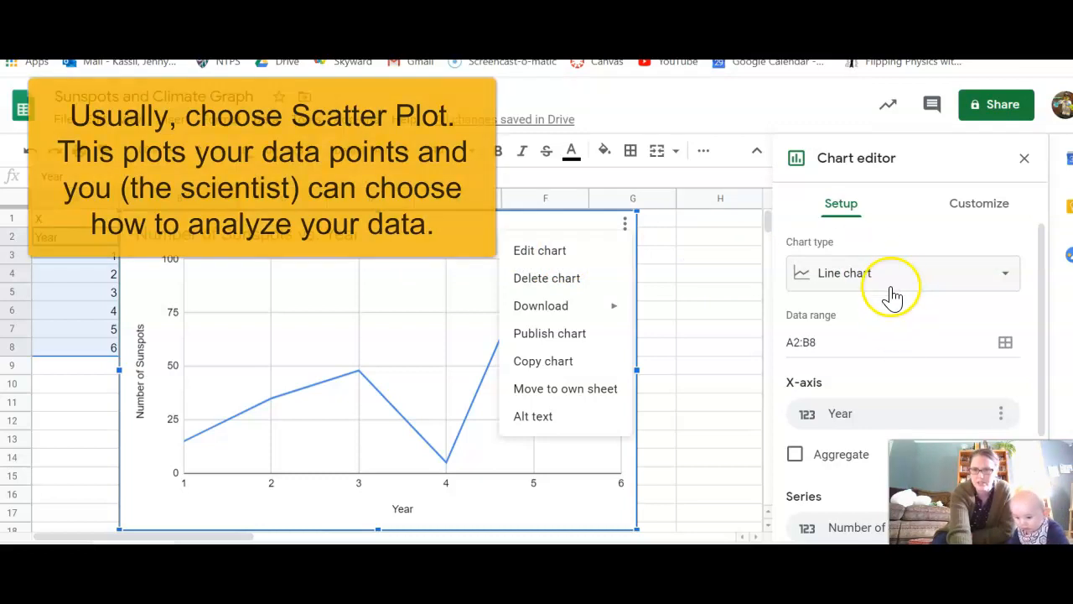
Switch the sunspot chart's type from Line chart to Scatter chart
{"action": "left_click", "coordinate": [902, 273]}
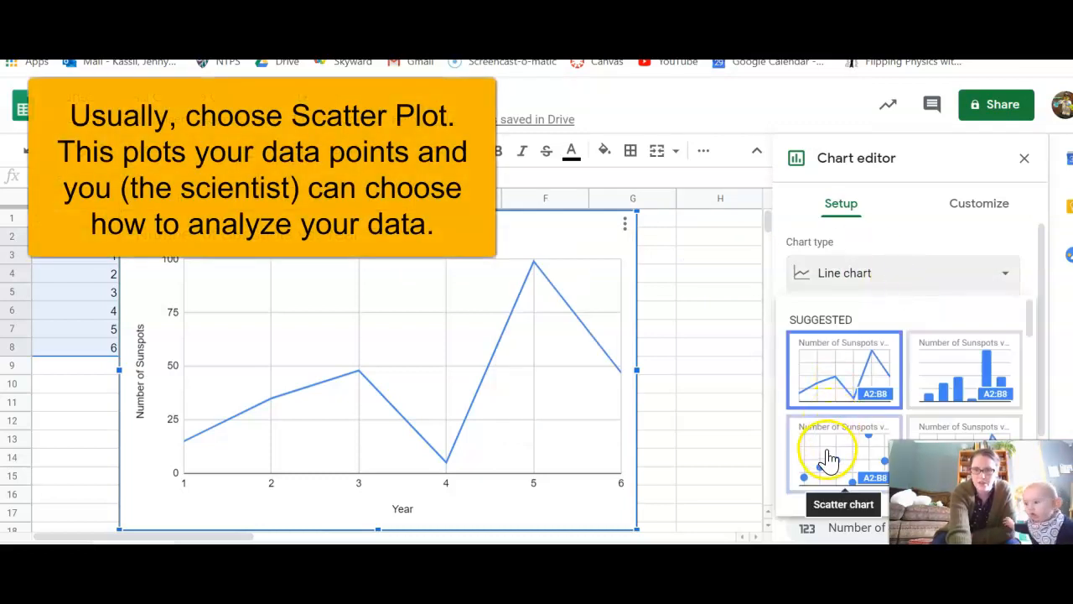
{"action": "left_click", "coordinate": [843, 452]}
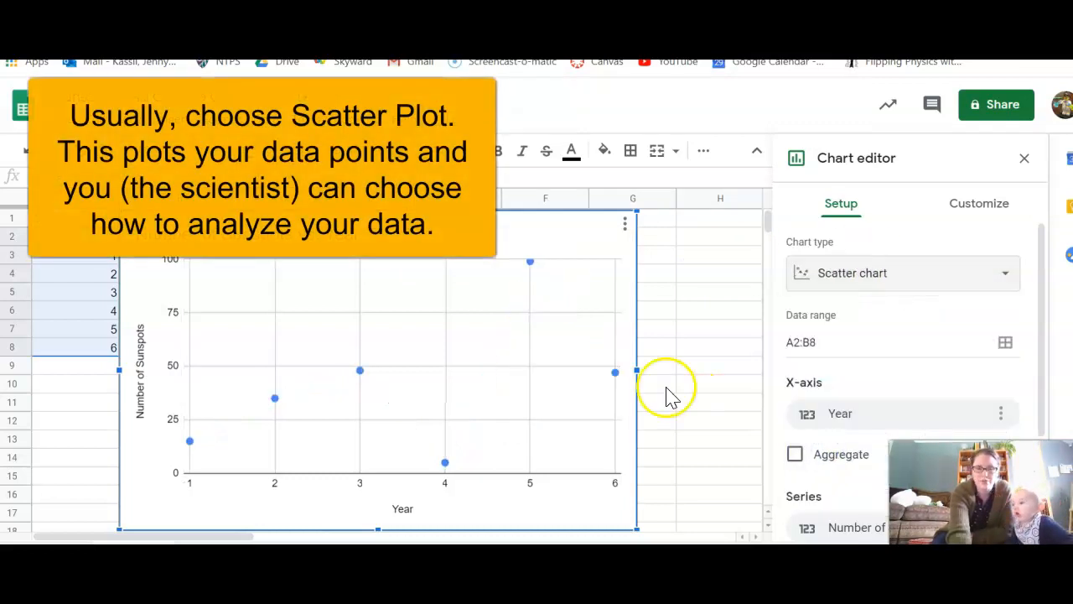
{"action": "mouse_move", "coordinate": [664, 428]}
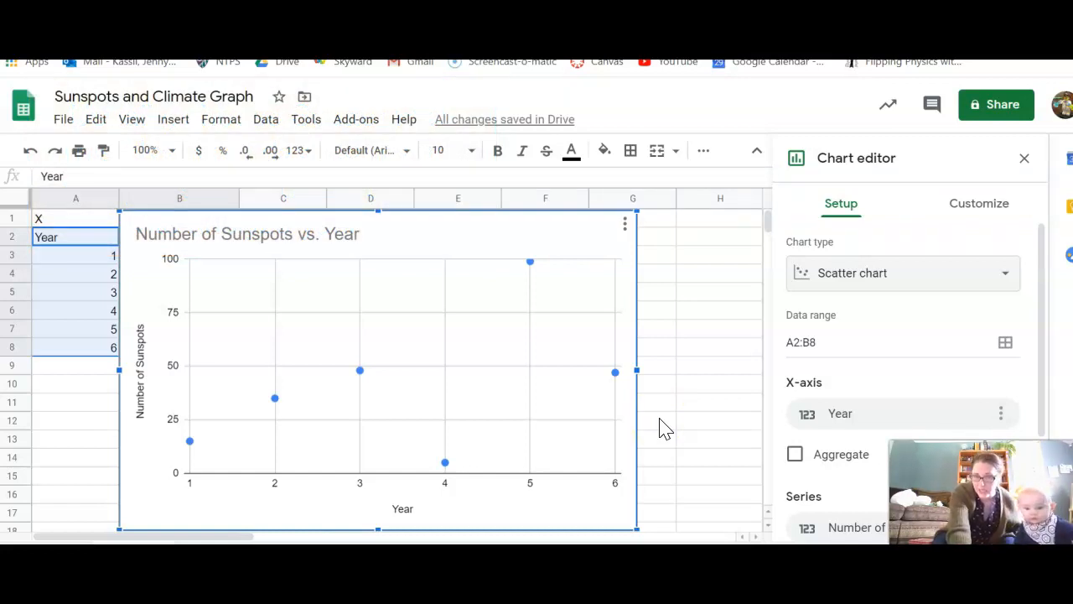
{"action": "mouse_move", "coordinate": [893, 306]}
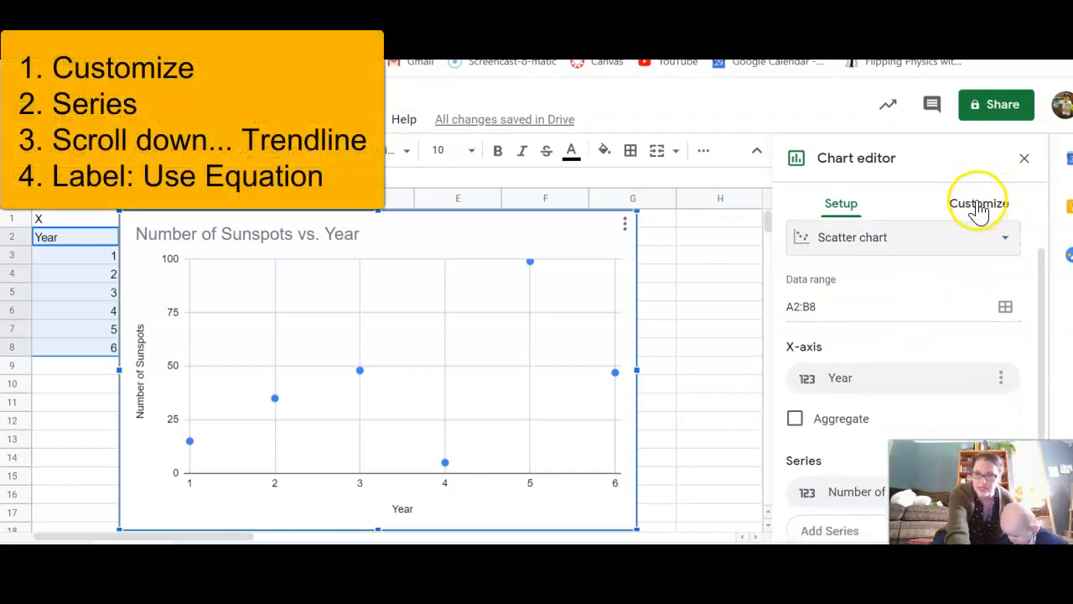
In Customize > Series, enable a trendline labeled with its equation 8.83*x + 10.6
{"action": "left_click", "coordinate": [979, 202]}
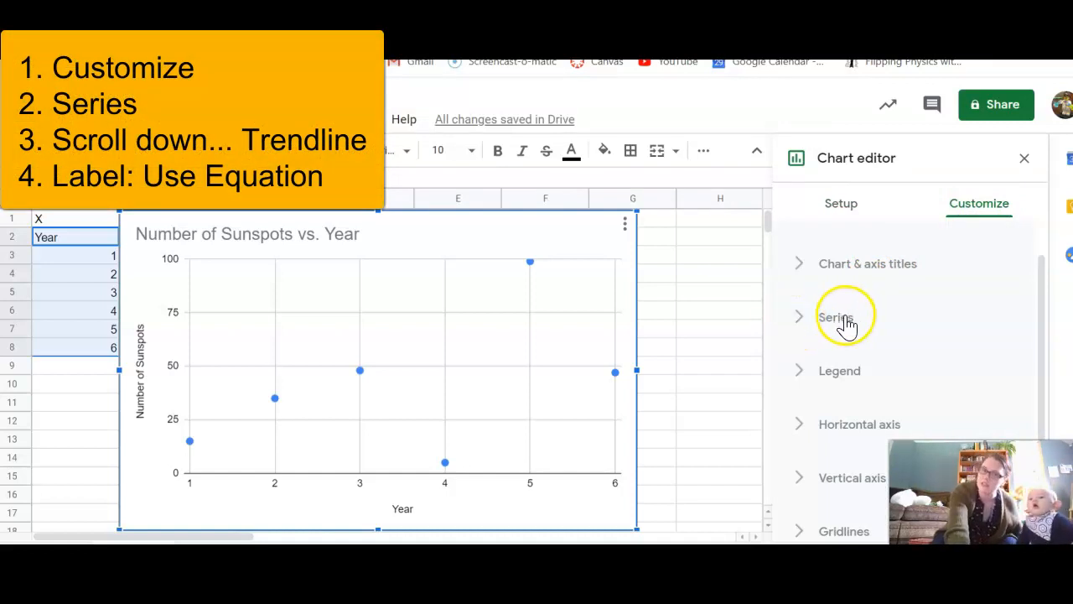
{"action": "left_click", "coordinate": [835, 317]}
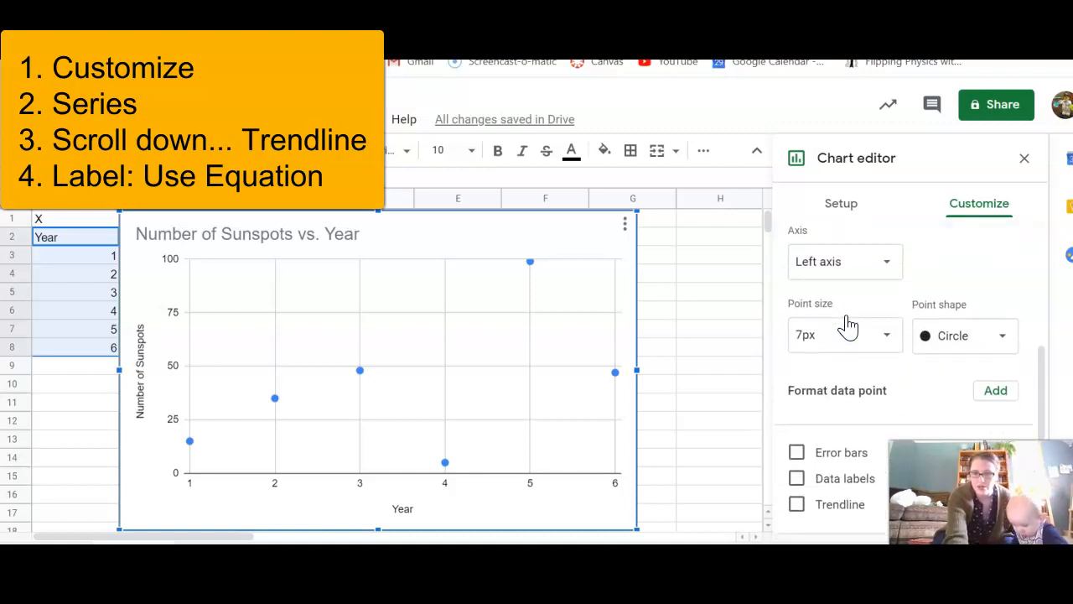
{"action": "left_click", "coordinate": [796, 333]}
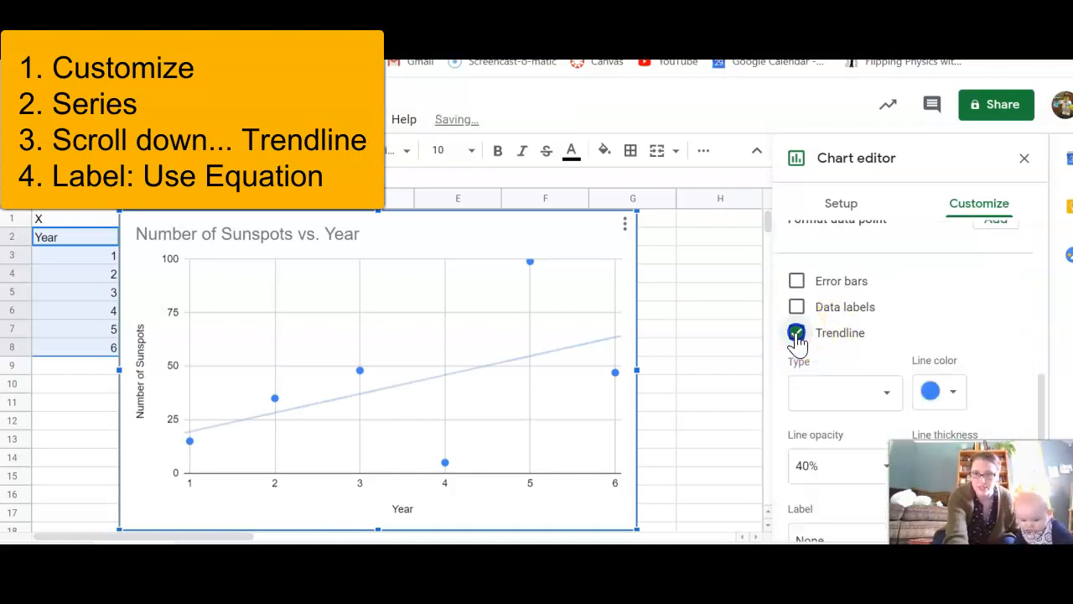
{"action": "left_click", "coordinate": [797, 333]}
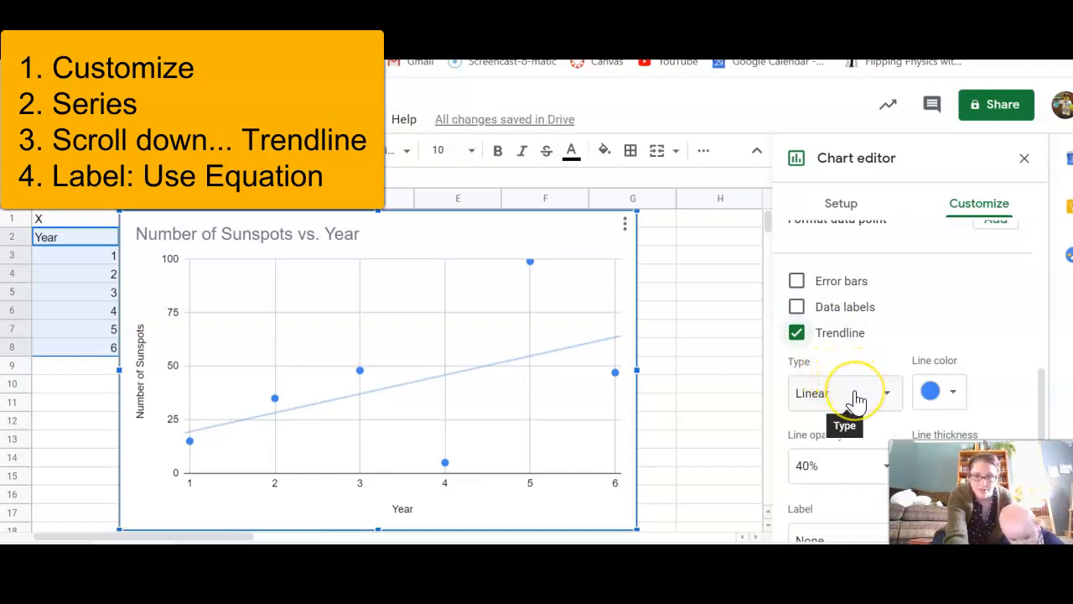
{"action": "scroll", "scroll_direction": "down", "scroll_amount": 3}
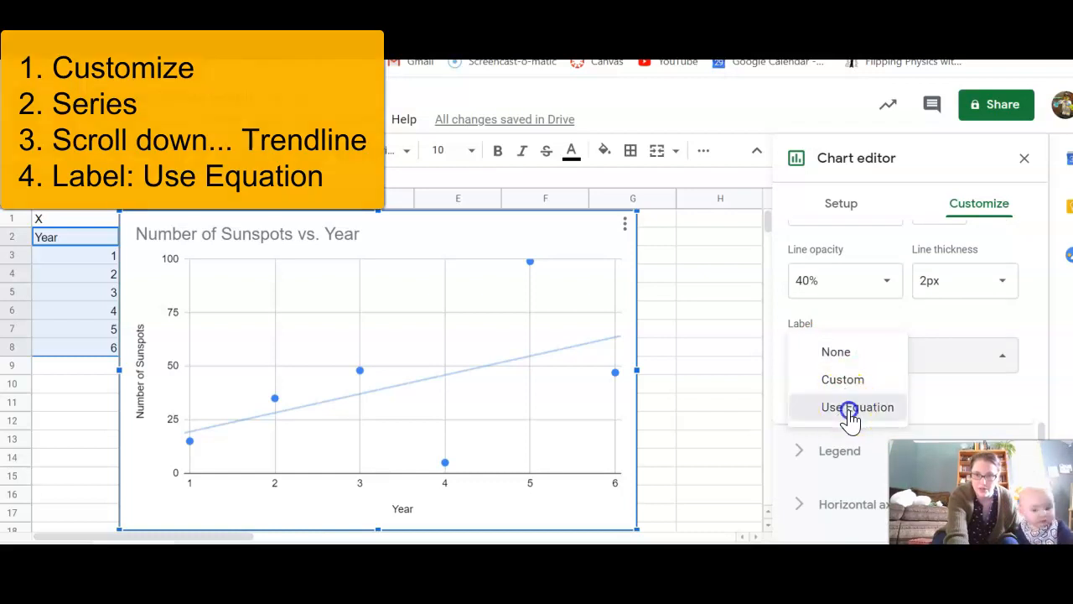
{"action": "left_click", "coordinate": [856, 407]}
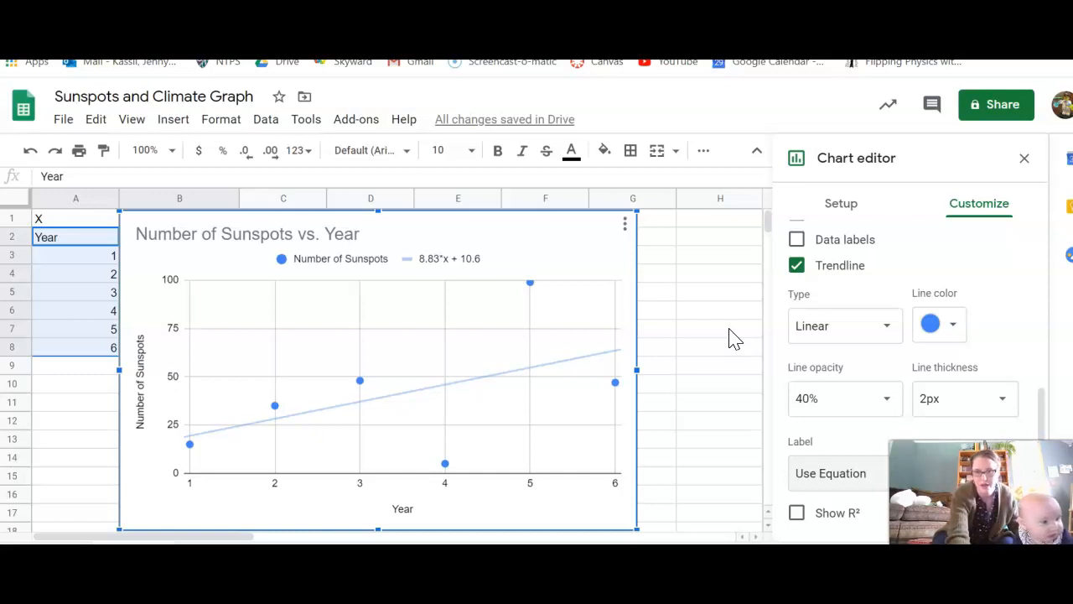
{"action": "mouse_move", "coordinate": [917, 273]}
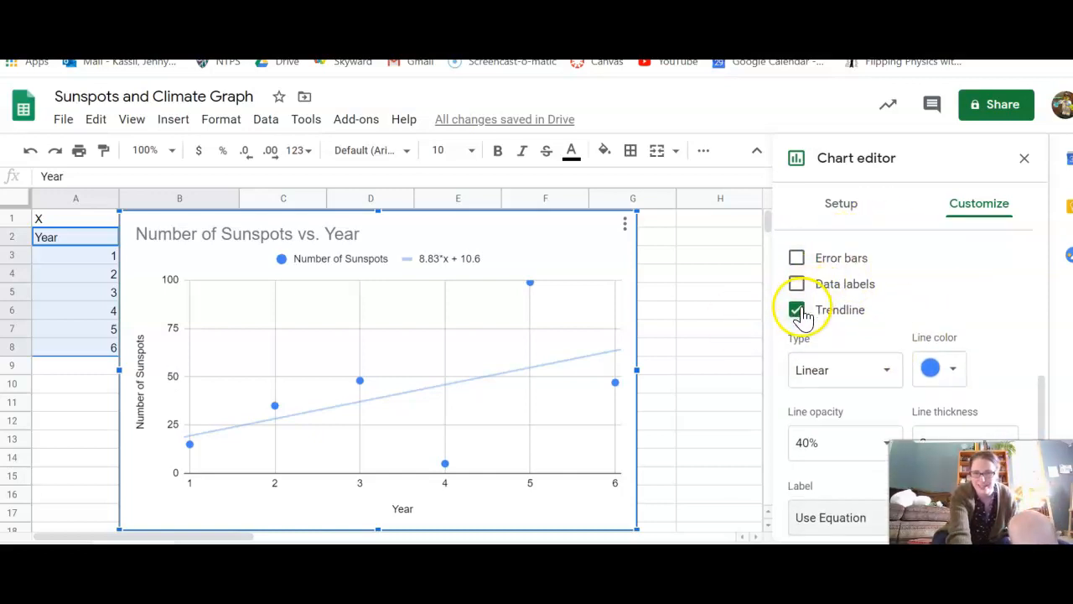
Untick the trendline and reopen the Setup chart type list to return to Line chart
{"action": "left_click", "coordinate": [797, 309]}
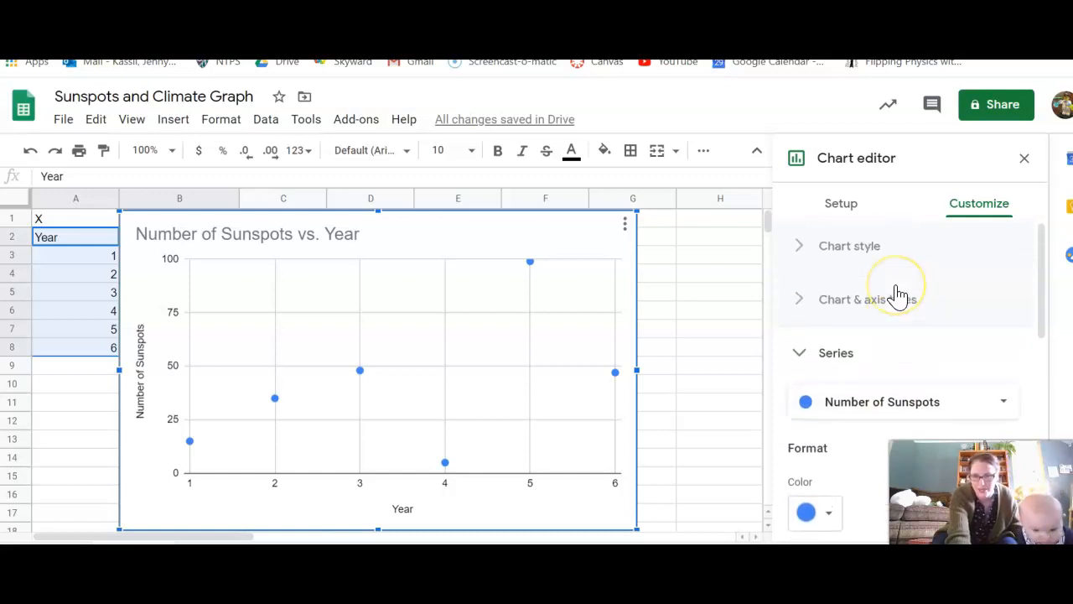
{"action": "left_click", "coordinate": [841, 203]}
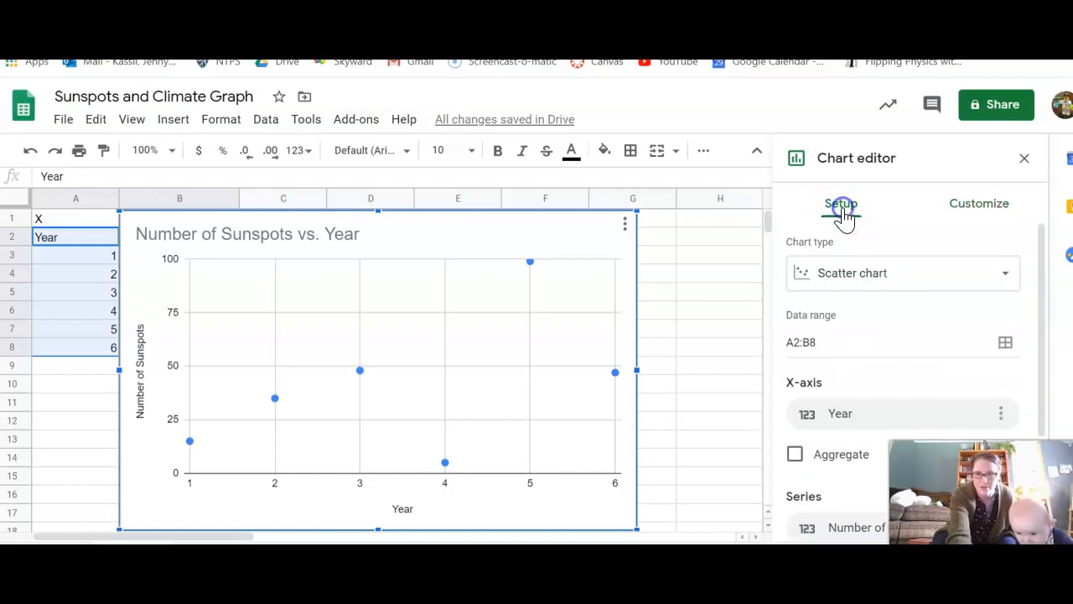
{"action": "left_click", "coordinate": [902, 273]}
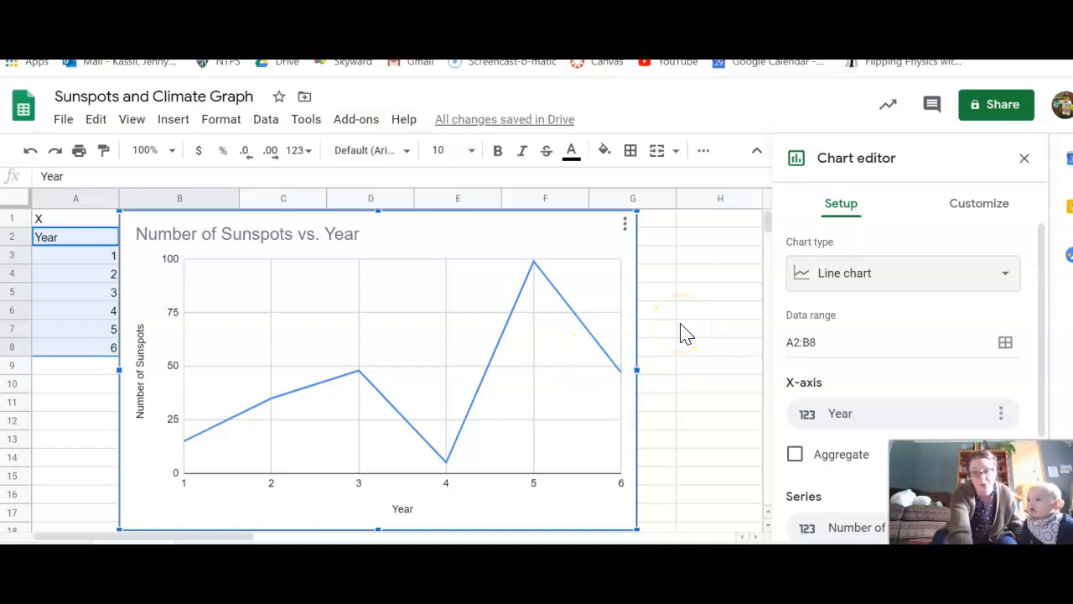
{"action": "mouse_move", "coordinate": [505, 277]}
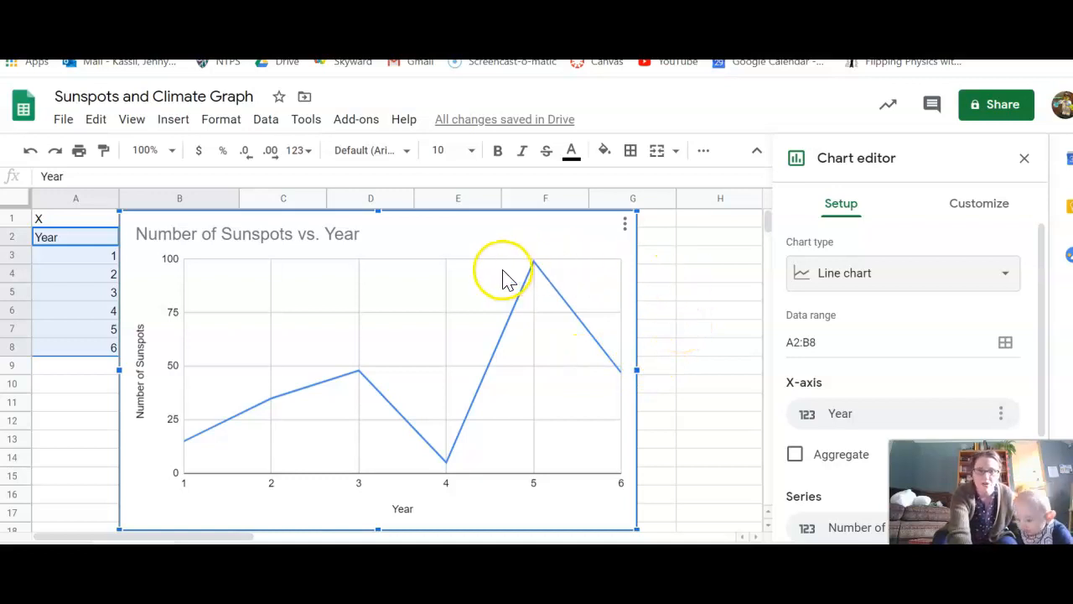
Close the chart editor and copy the sunspot line chart
{"action": "left_click", "coordinate": [978, 203]}
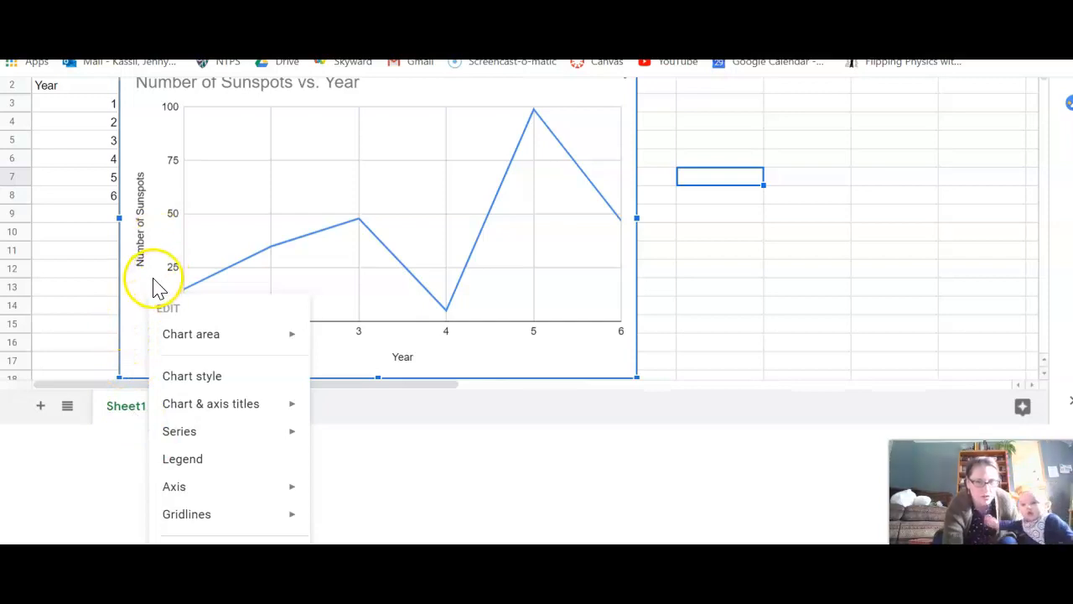
{"action": "mouse_move", "coordinate": [201, 114]}
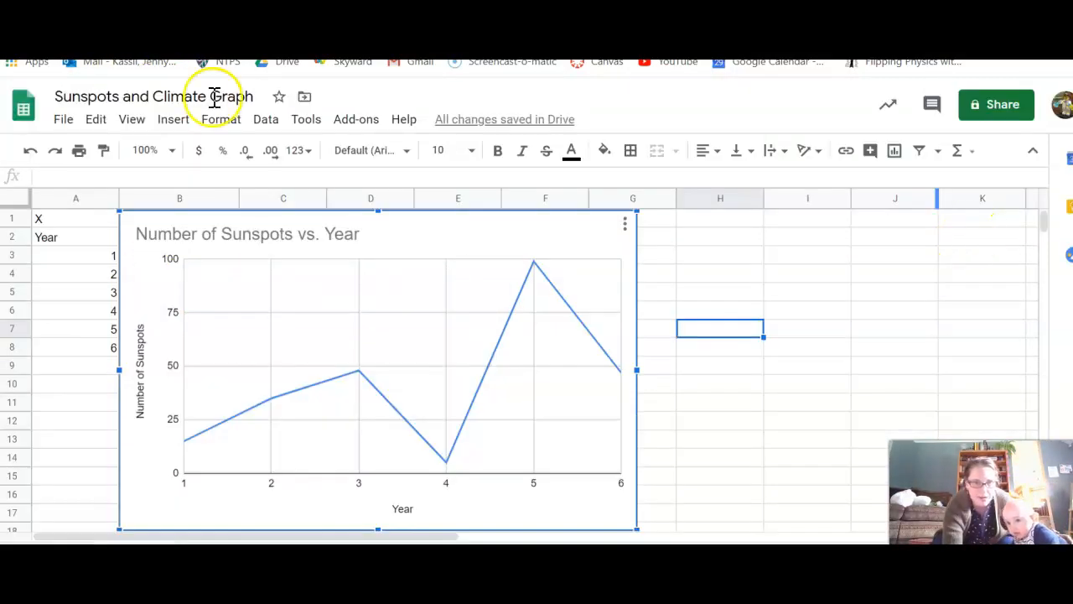
{"action": "left_click", "coordinate": [96, 119]}
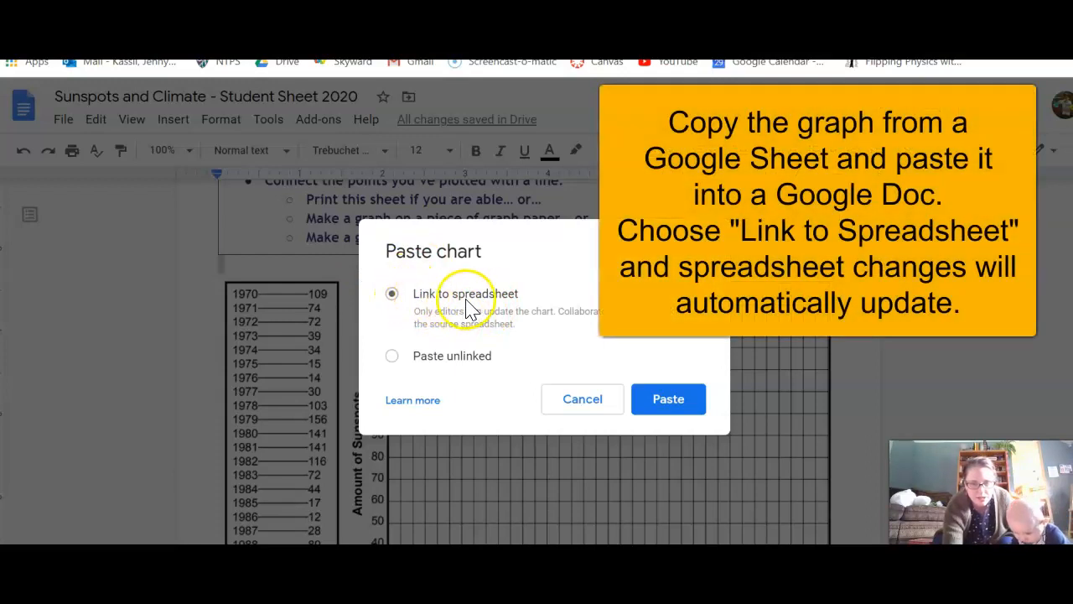
{"action": "mouse_move", "coordinate": [444, 75]}
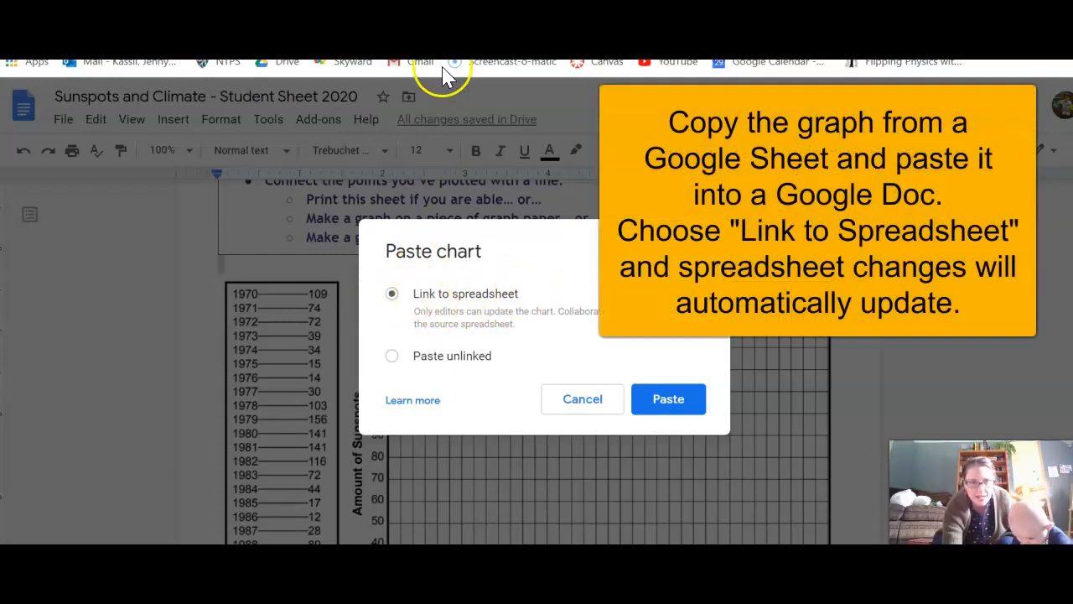
{"action": "mouse_move", "coordinate": [482, 241]}
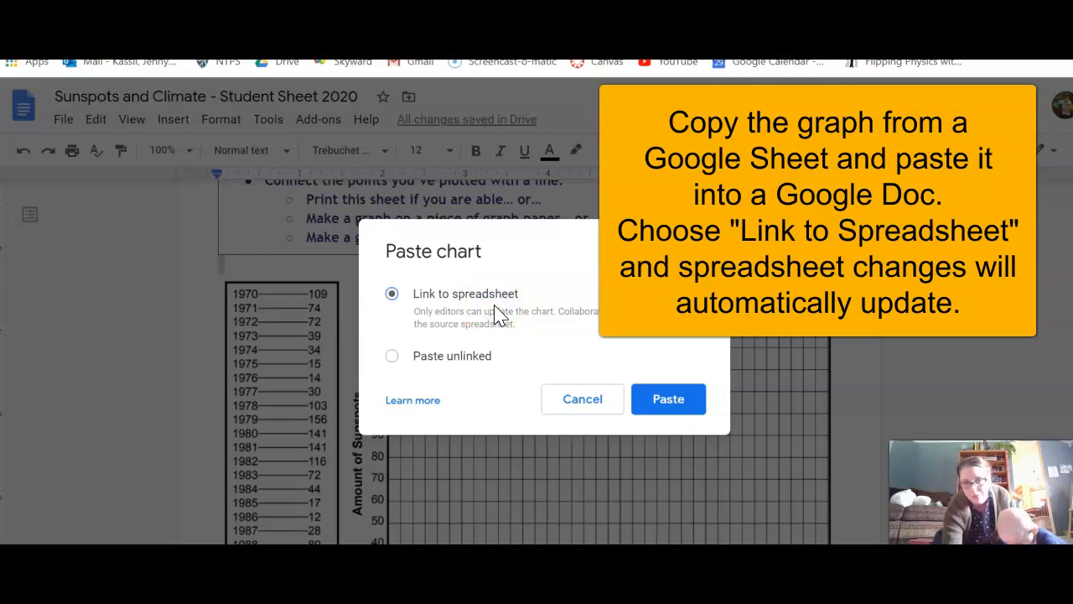
{"action": "mouse_move", "coordinate": [492, 285]}
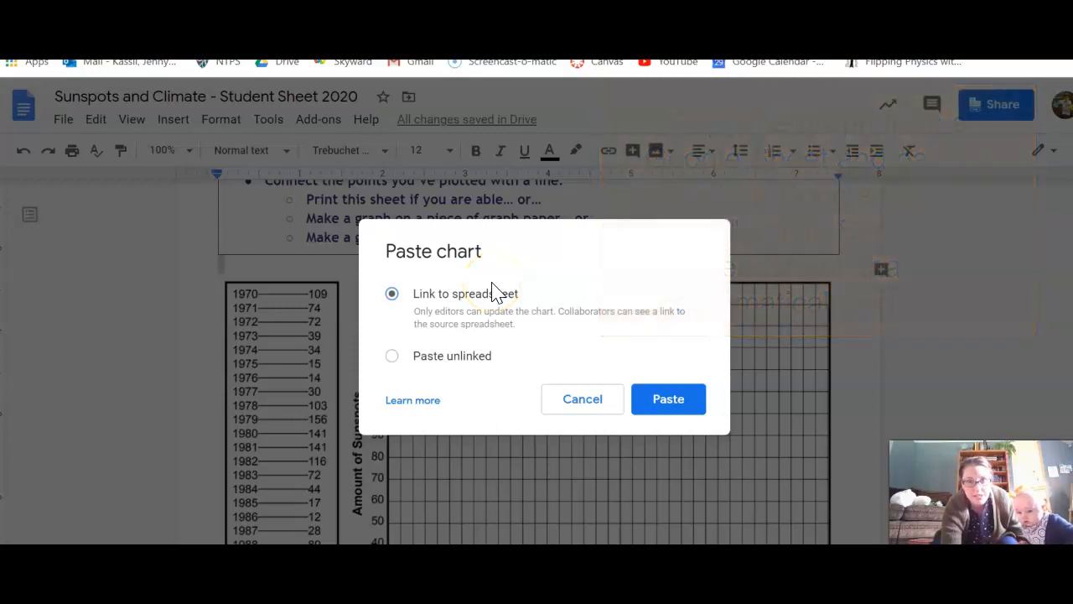
{"action": "mouse_move", "coordinate": [523, 356]}
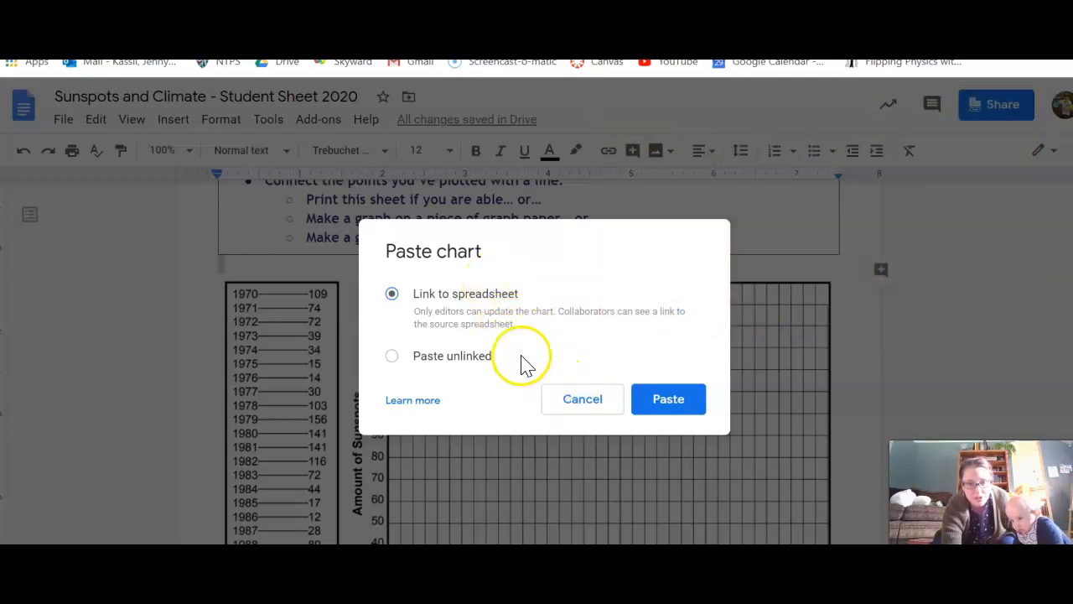
{"action": "mouse_move", "coordinate": [453, 307]}
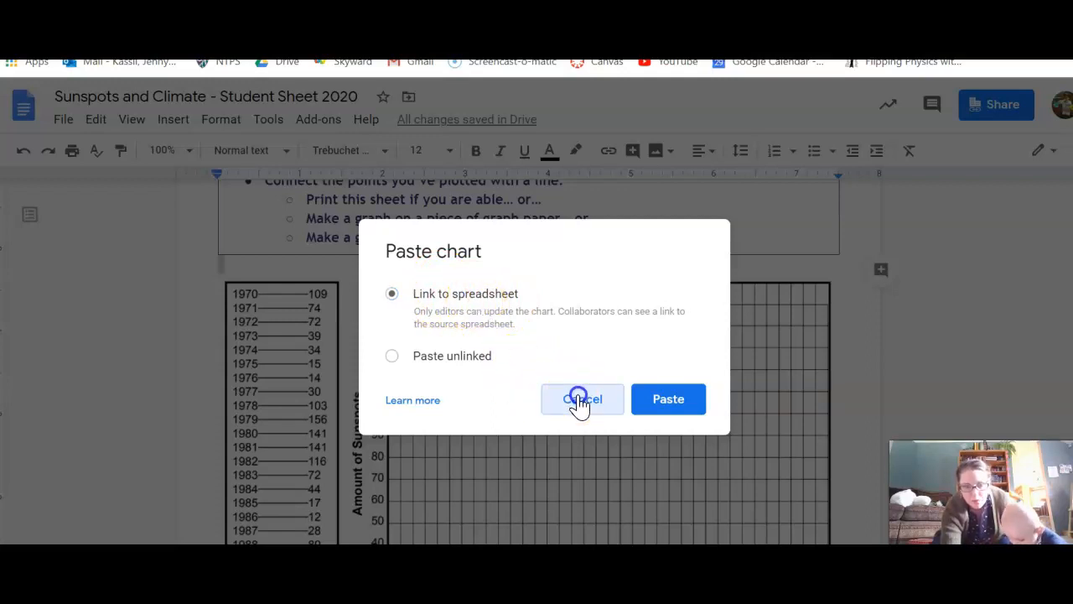
{"action": "mouse_move", "coordinate": [515, 272]}
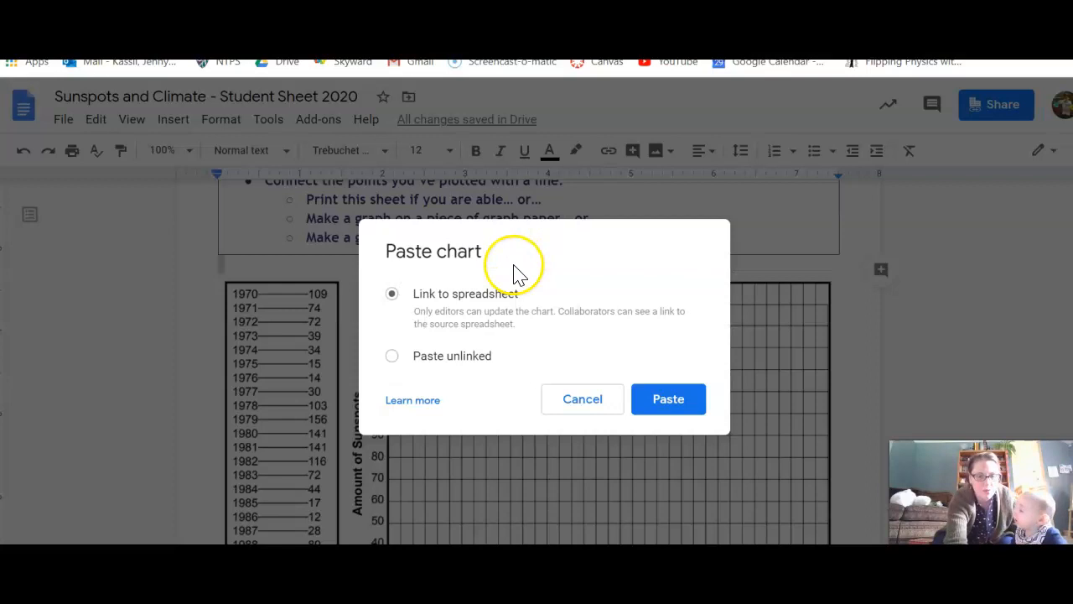
Paste the chart into the student sheet with Link to spreadsheet selected
{"action": "left_click", "coordinate": [669, 399]}
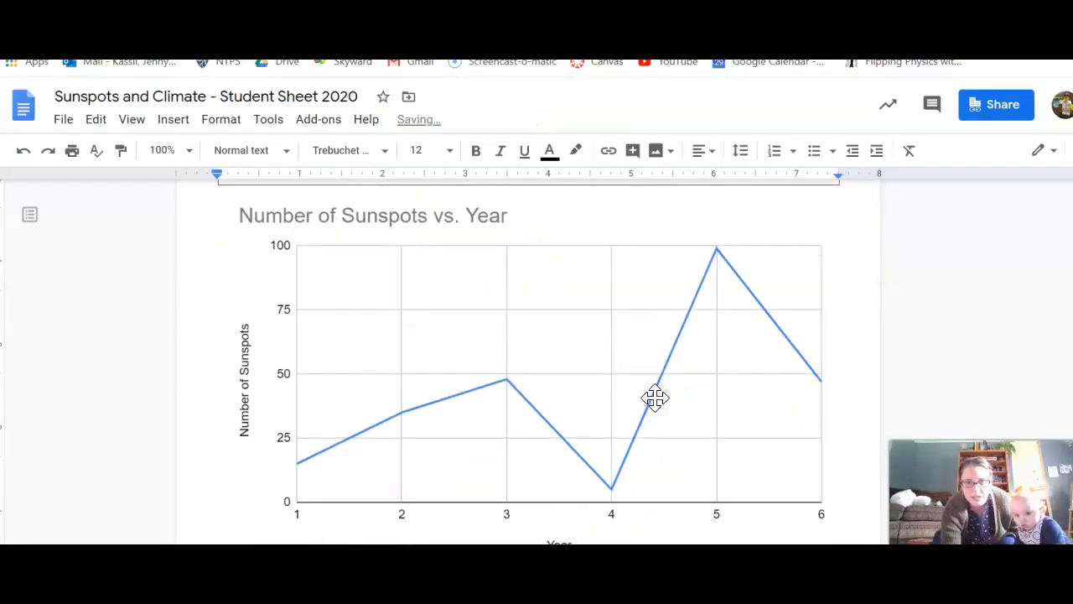
{"action": "mouse_move", "coordinate": [527, 335]}
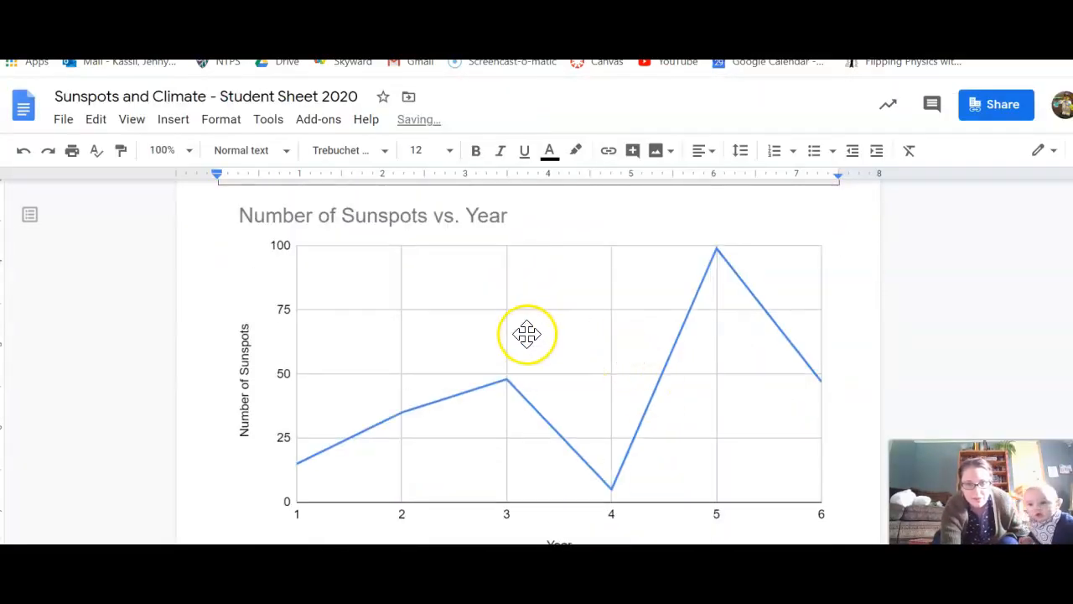